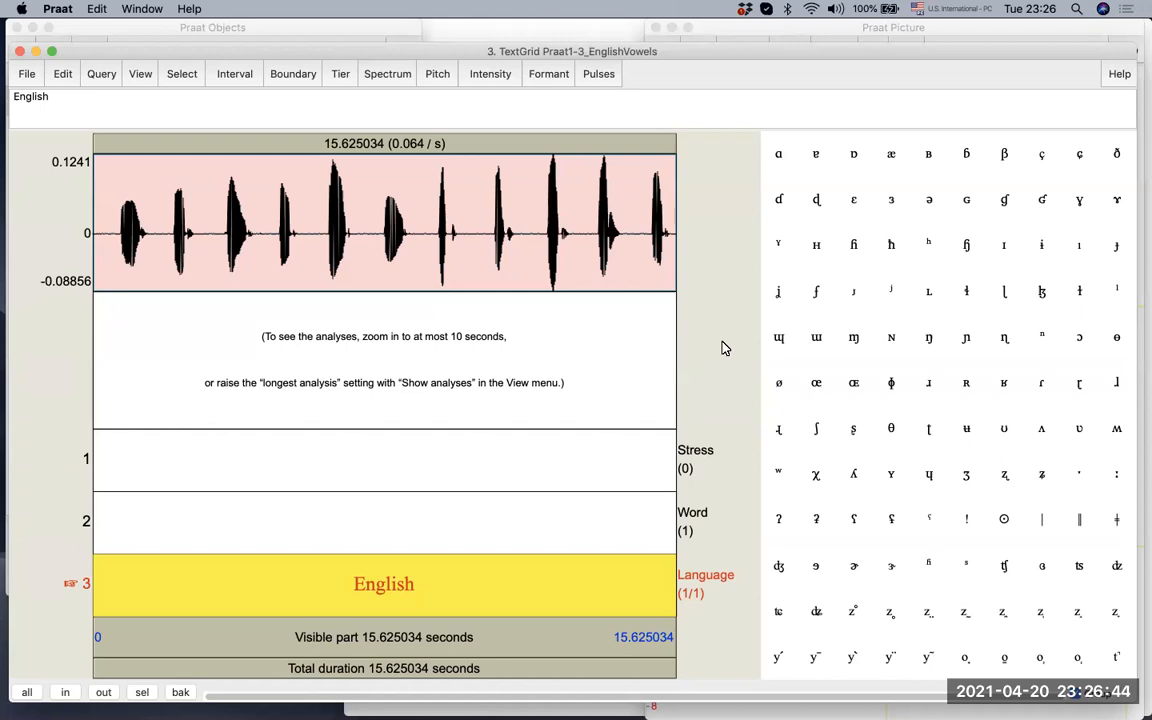
mouse_move(320, 590)
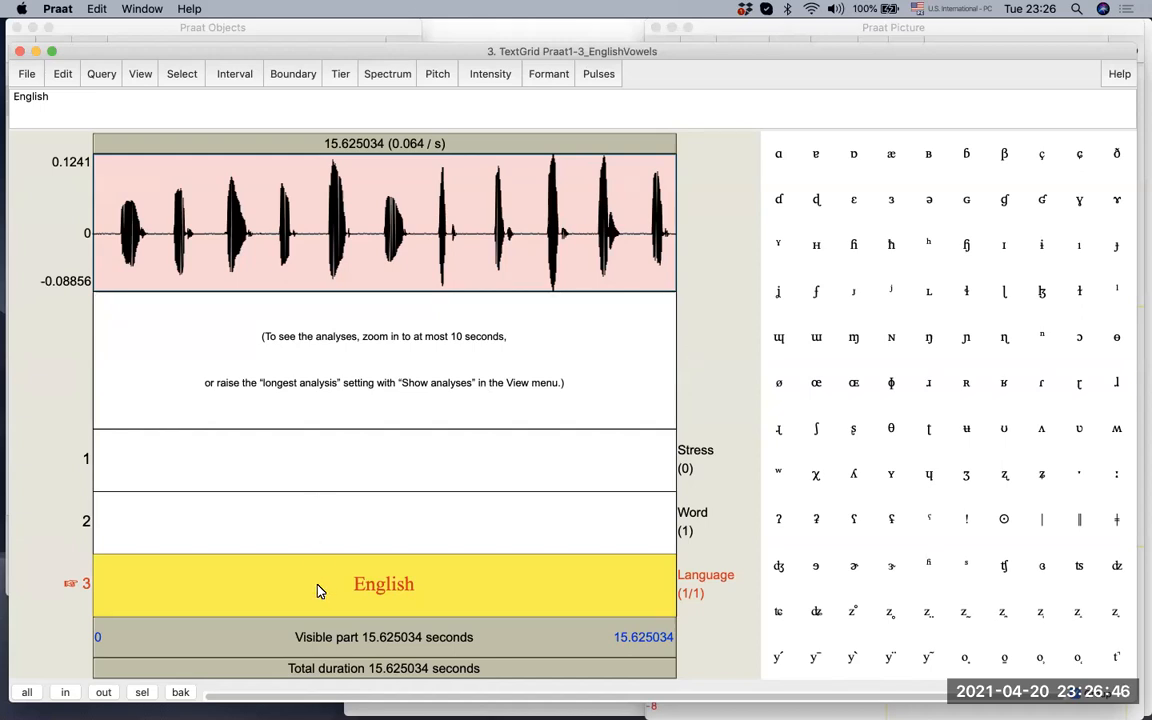
mouse_move(328, 418)
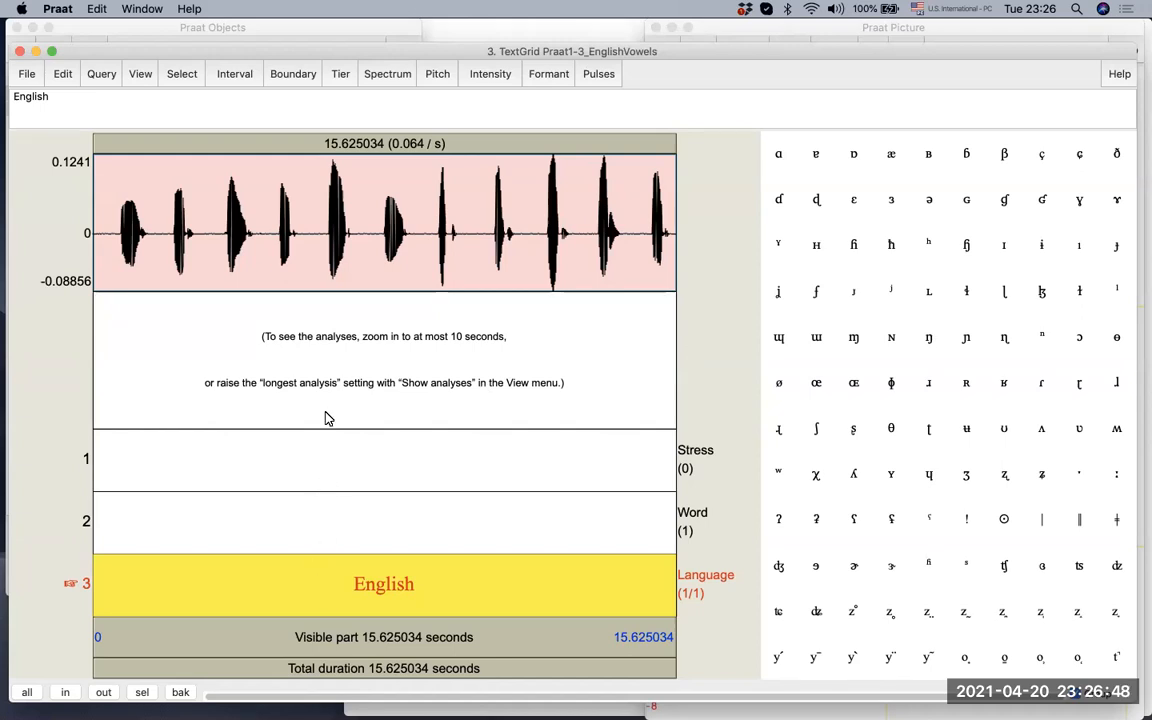
mouse_move(220, 270)
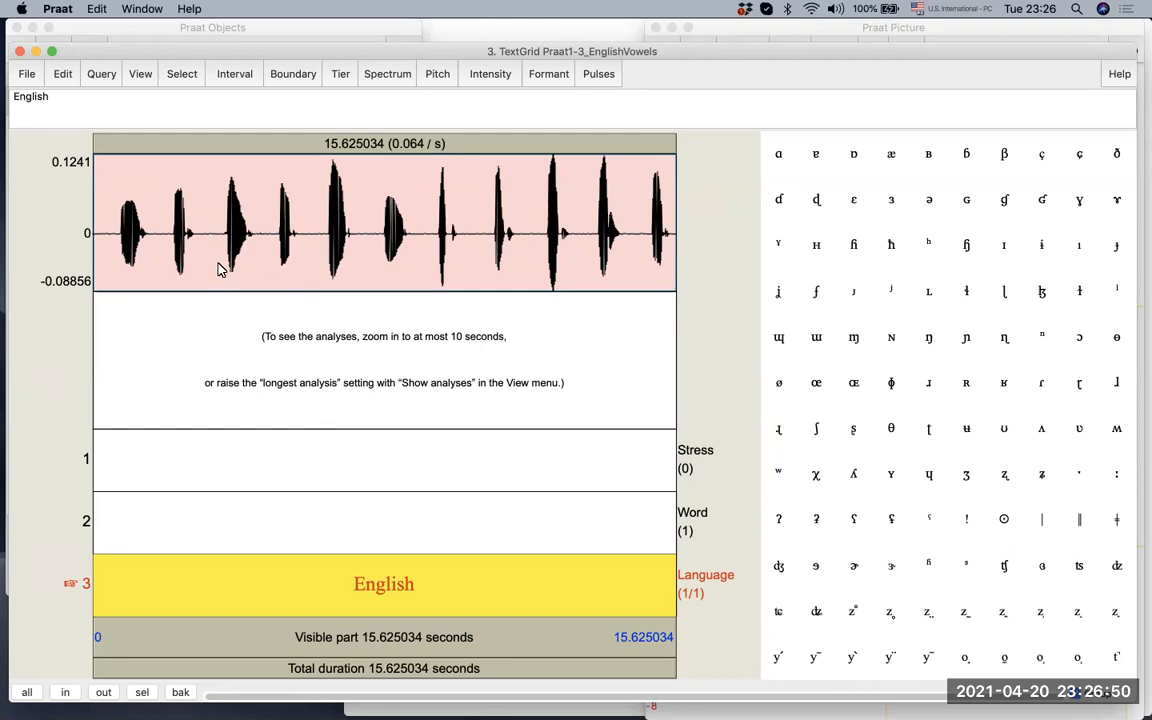
mouse_move(170, 583)
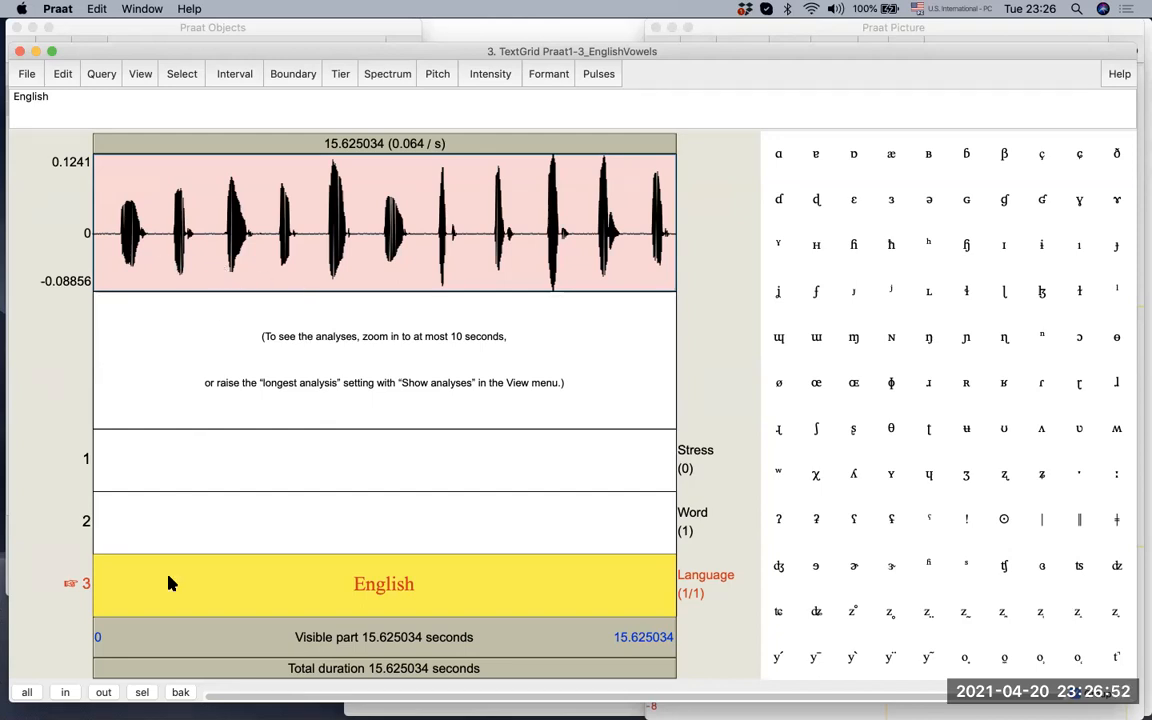
mouse_move(362, 609)
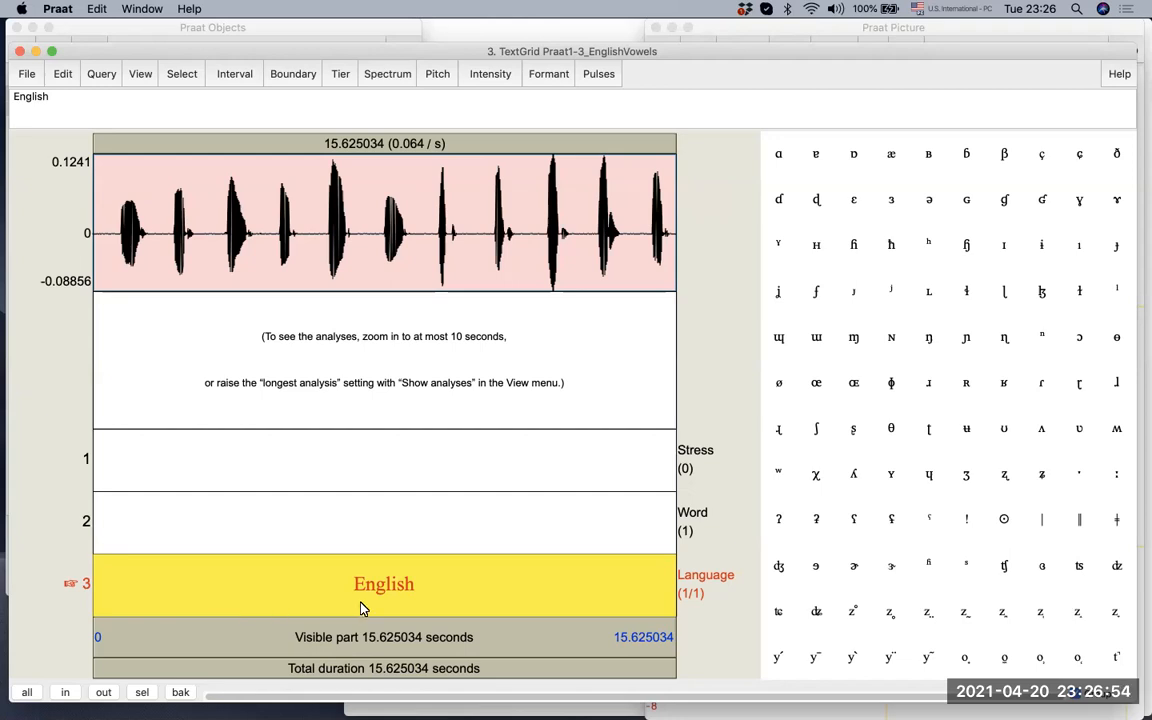
mouse_move(407, 595)
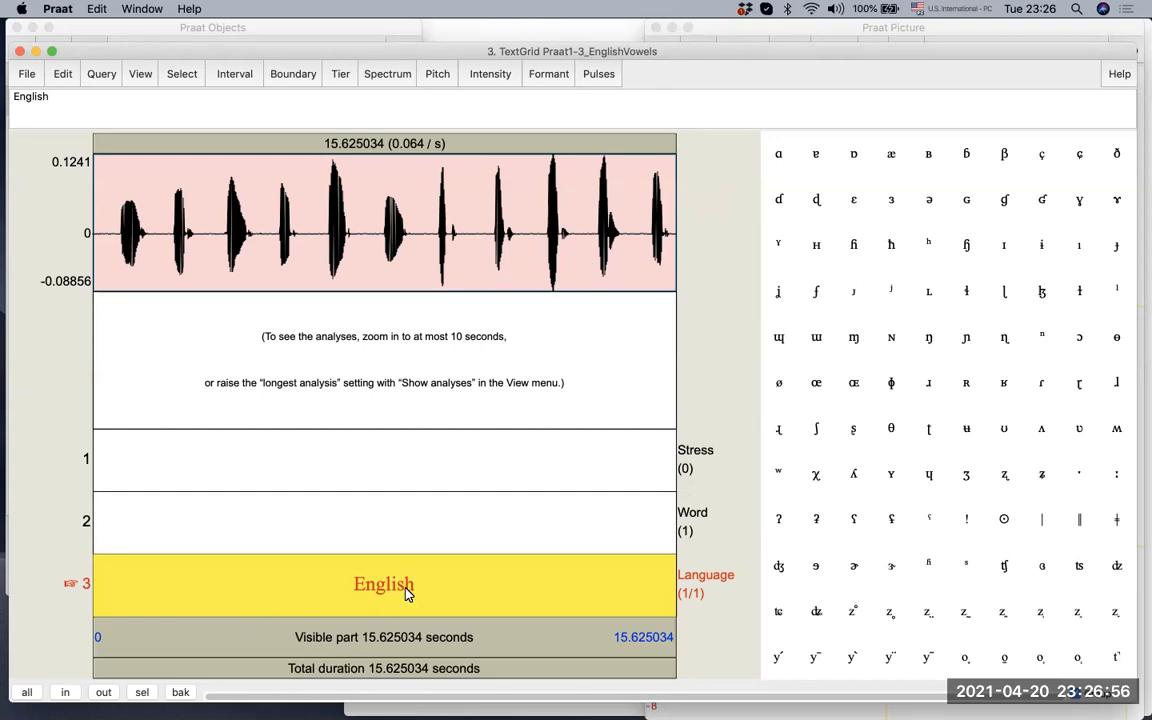
mouse_move(220, 395)
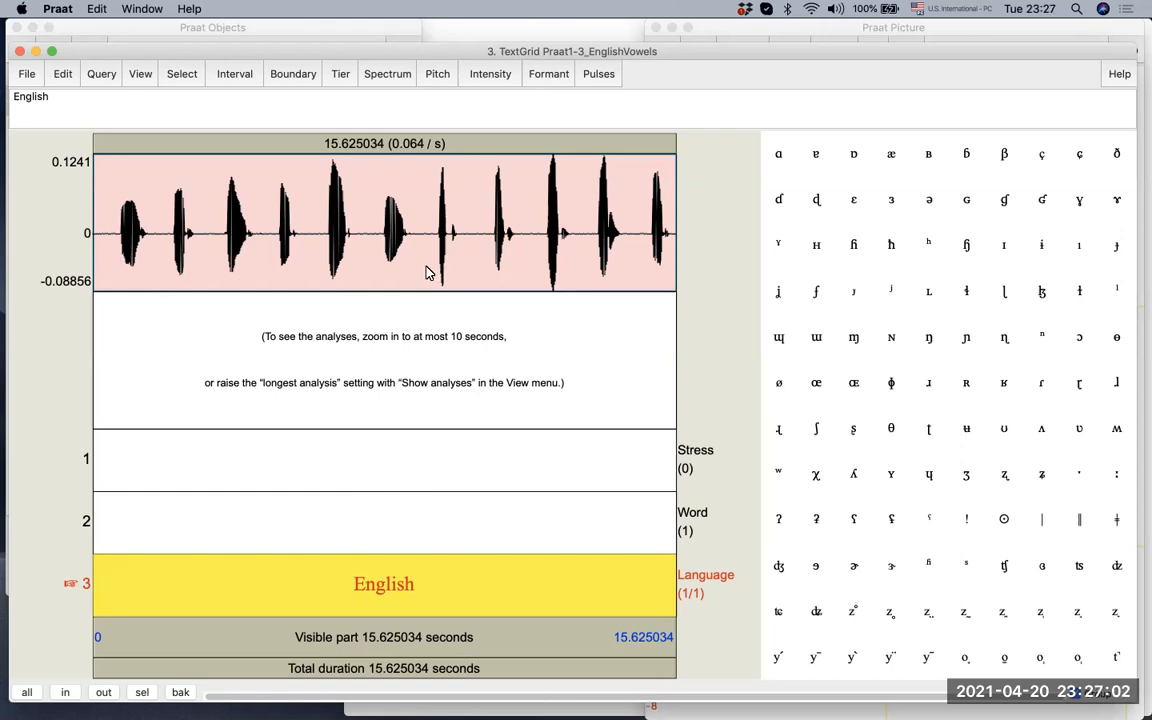
mouse_move(108, 247)
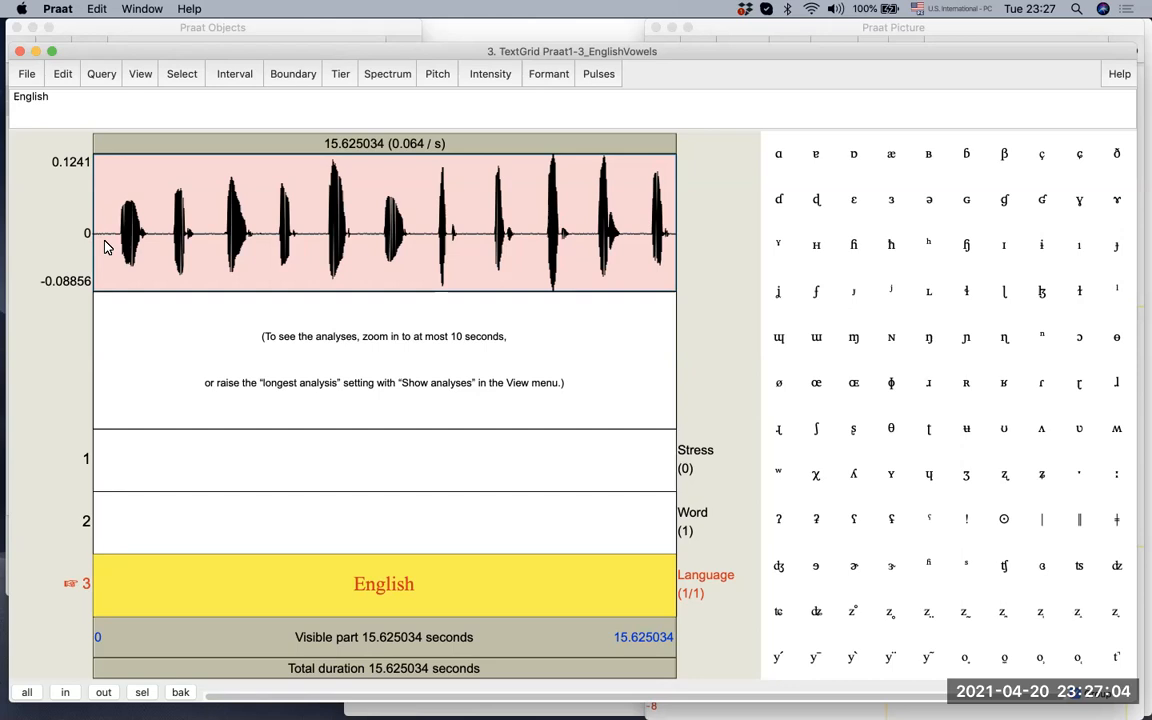
mouse_move(113, 300)
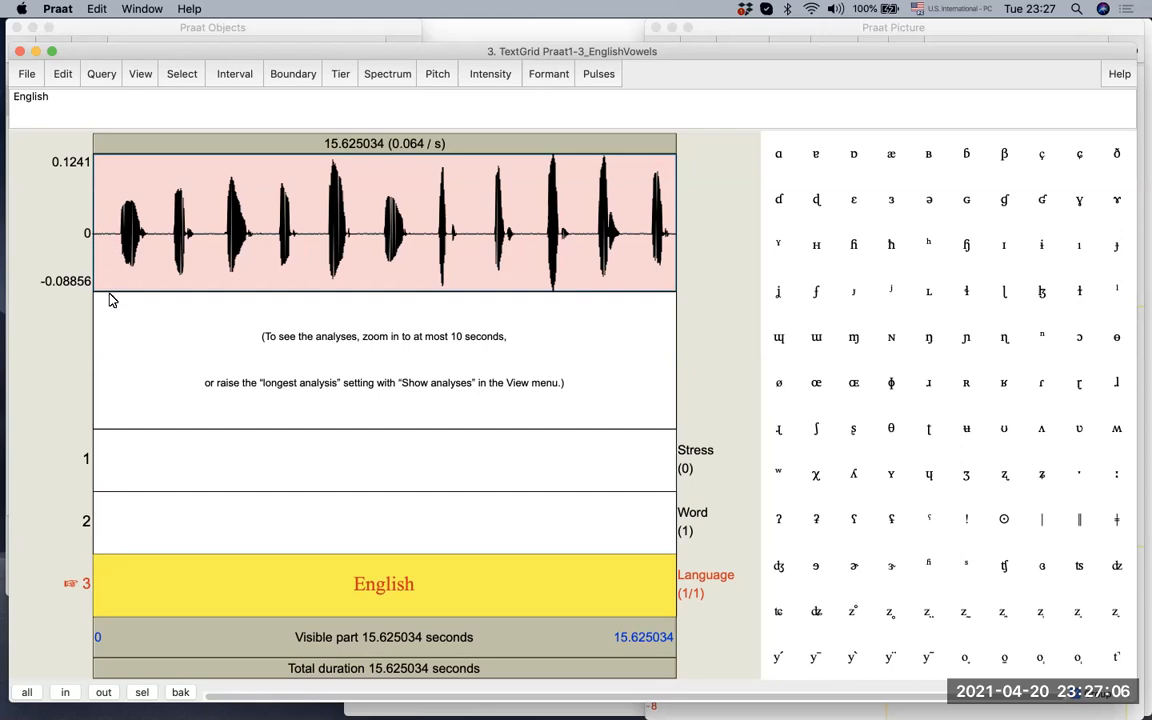
mouse_move(173, 647)
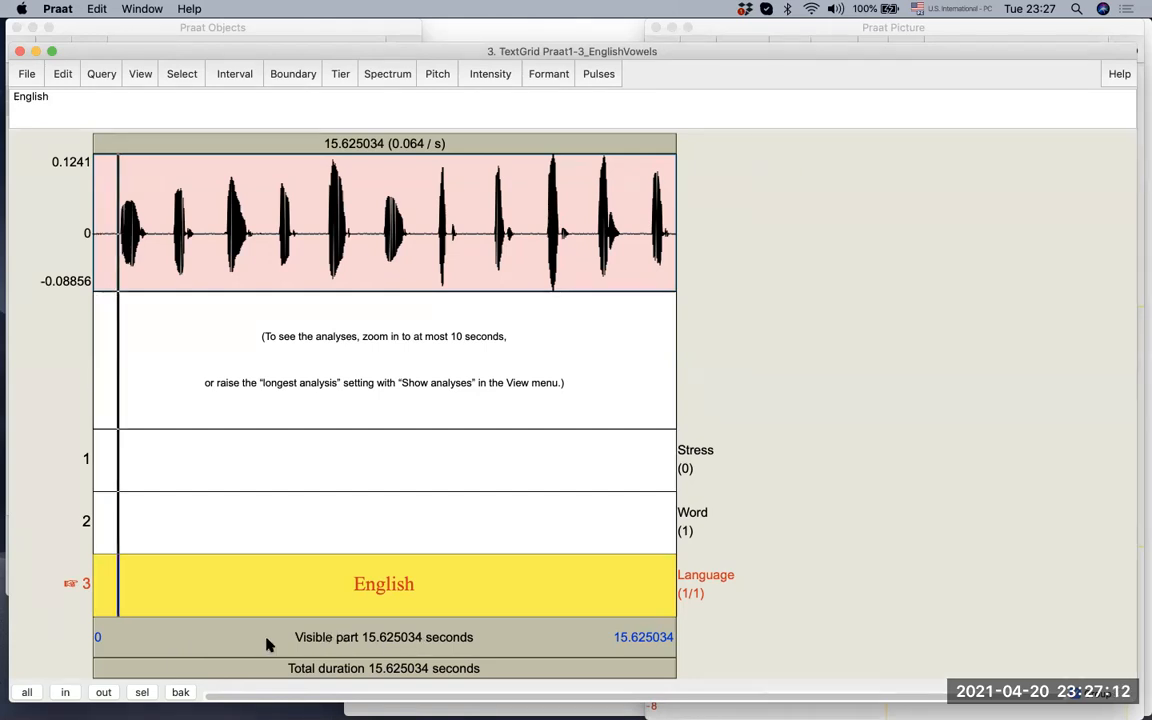
Activate the Word tier and select the audio from 0.430 to 3.130 s
left_click(192, 230)
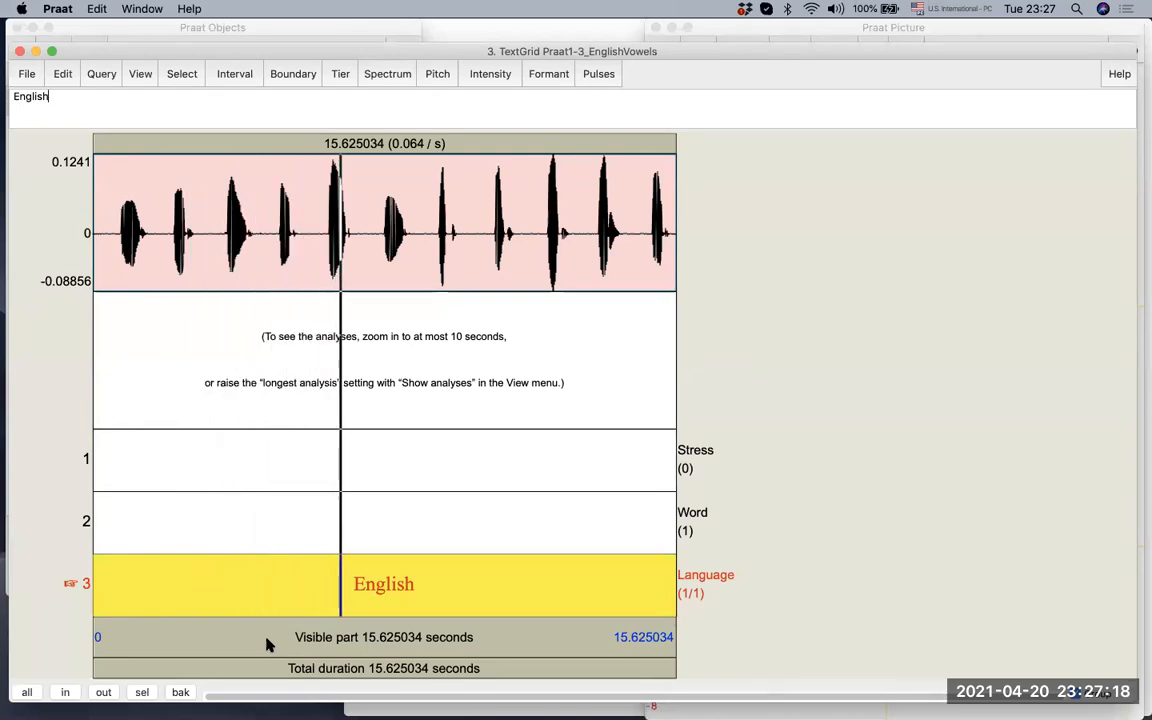
left_click(415, 235)
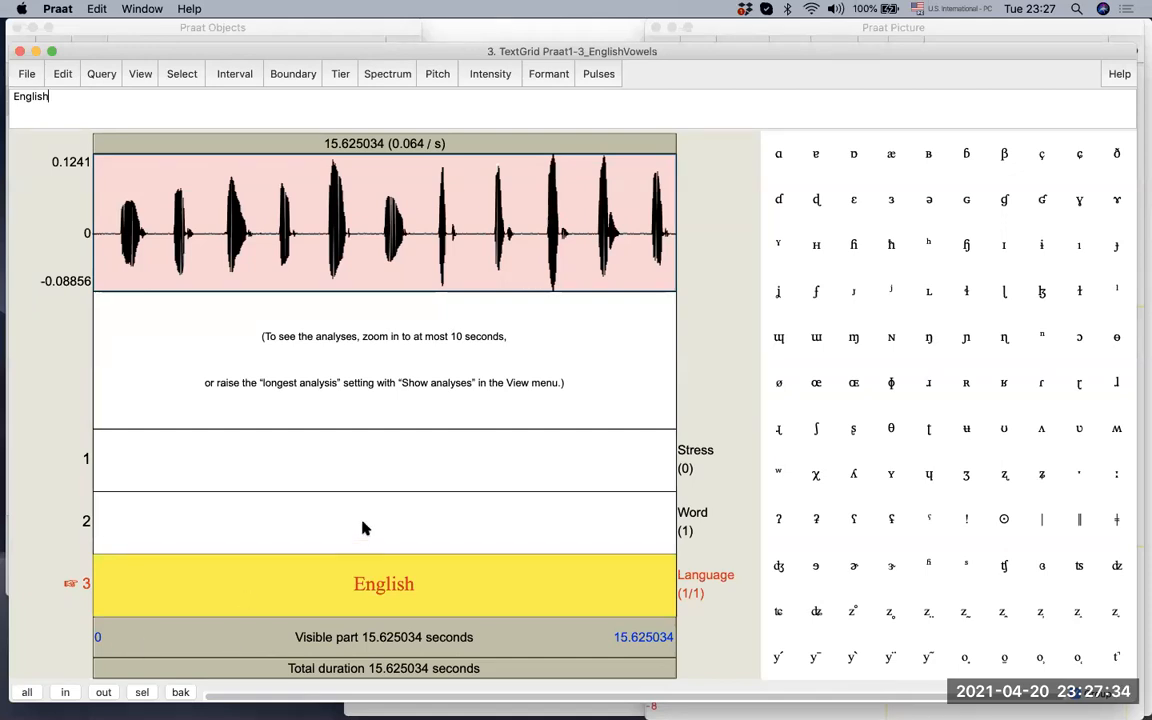
left_click(290, 520)
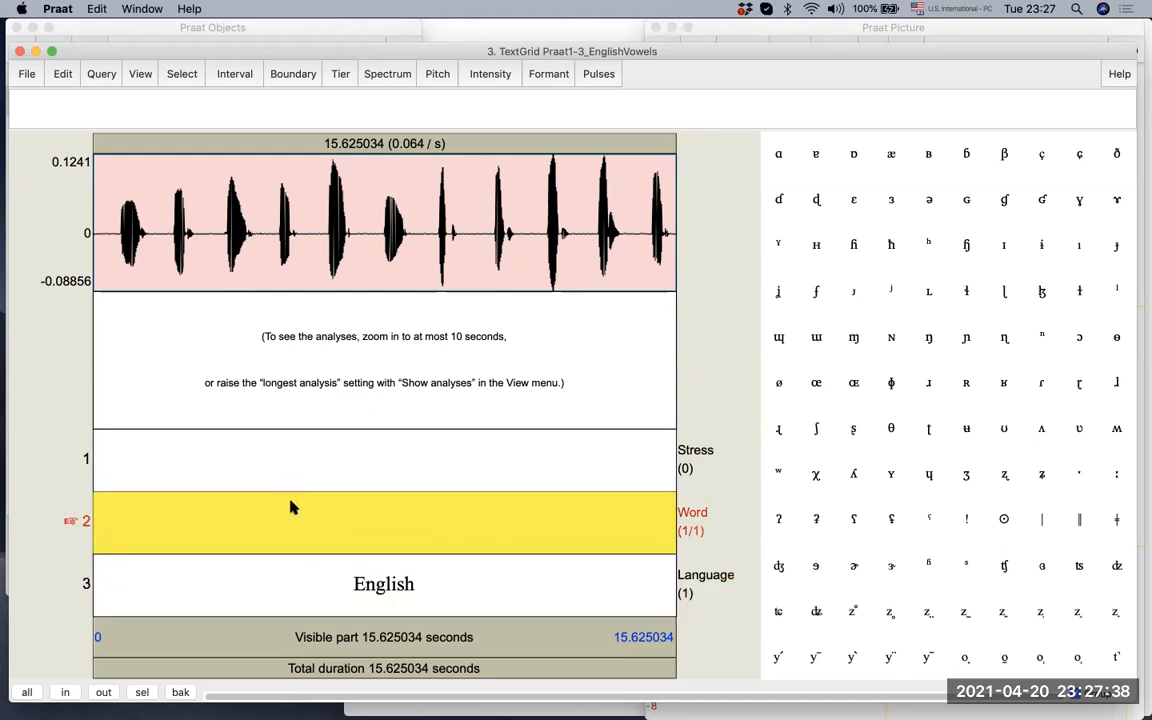
mouse_move(213, 357)
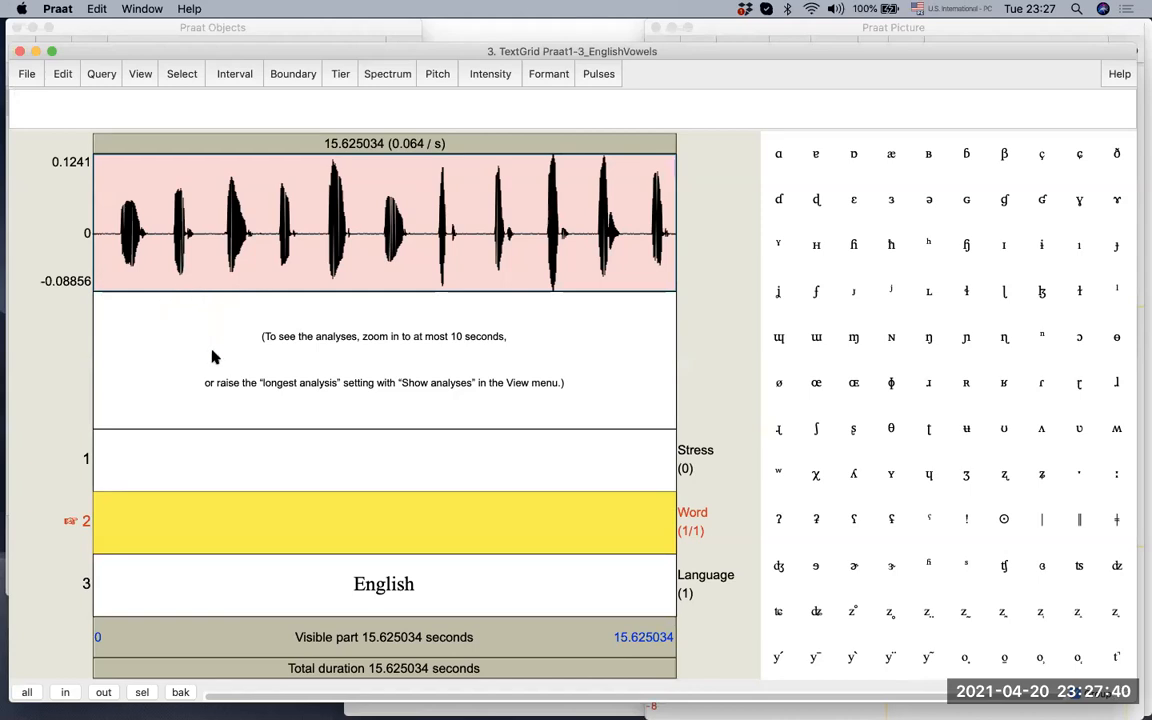
mouse_move(150, 274)
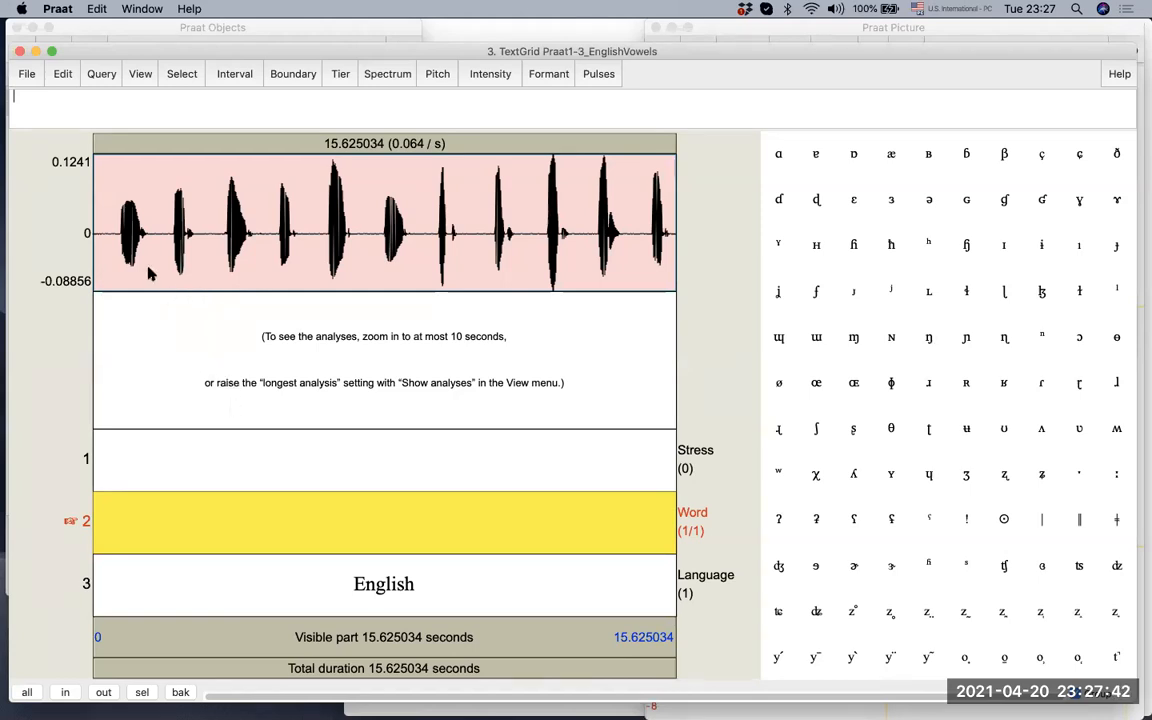
left_click(149, 230)
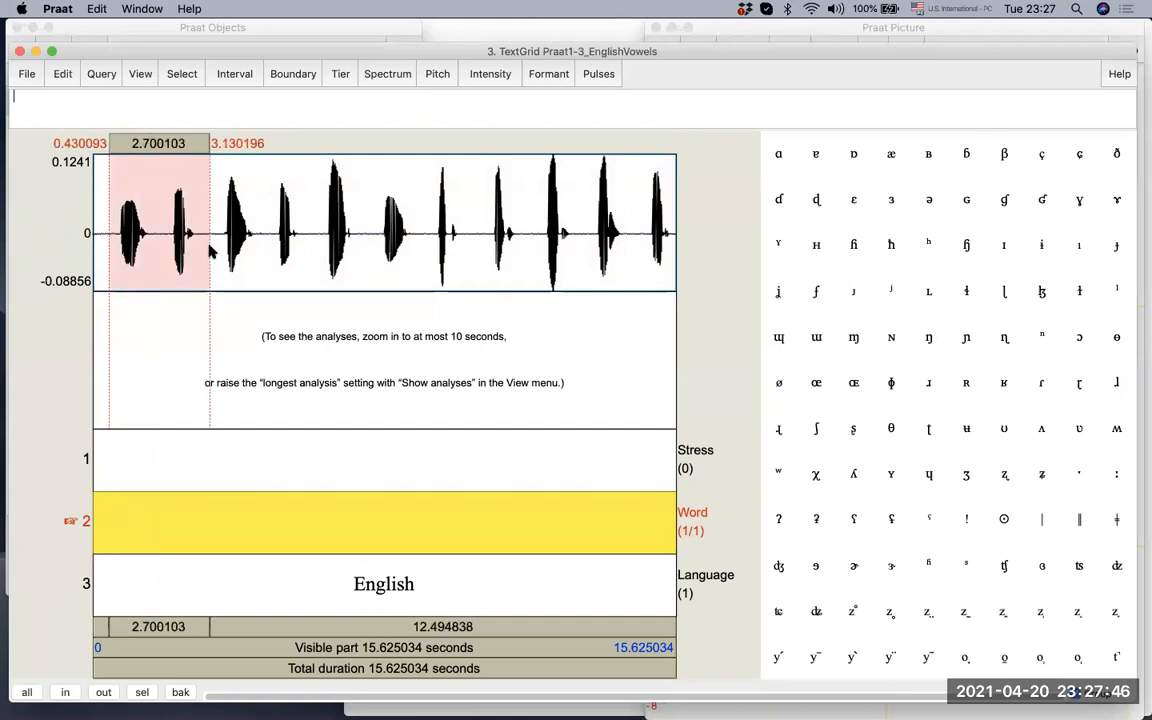
mouse_move(145, 290)
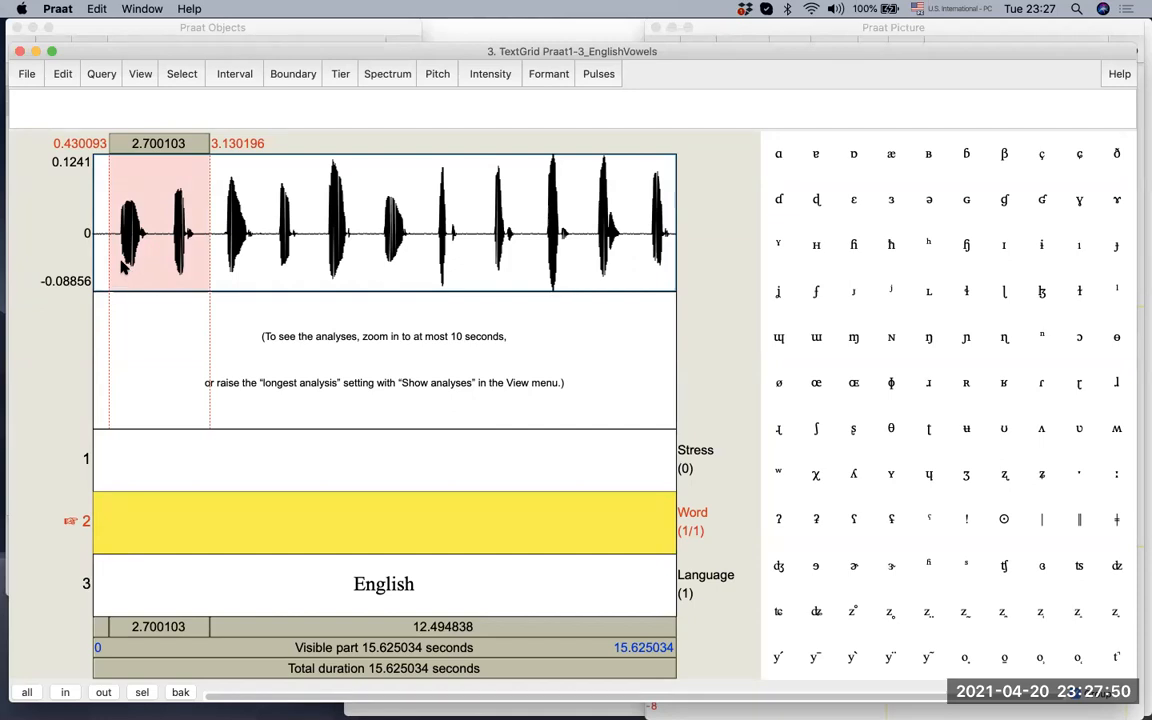
mouse_move(208, 261)
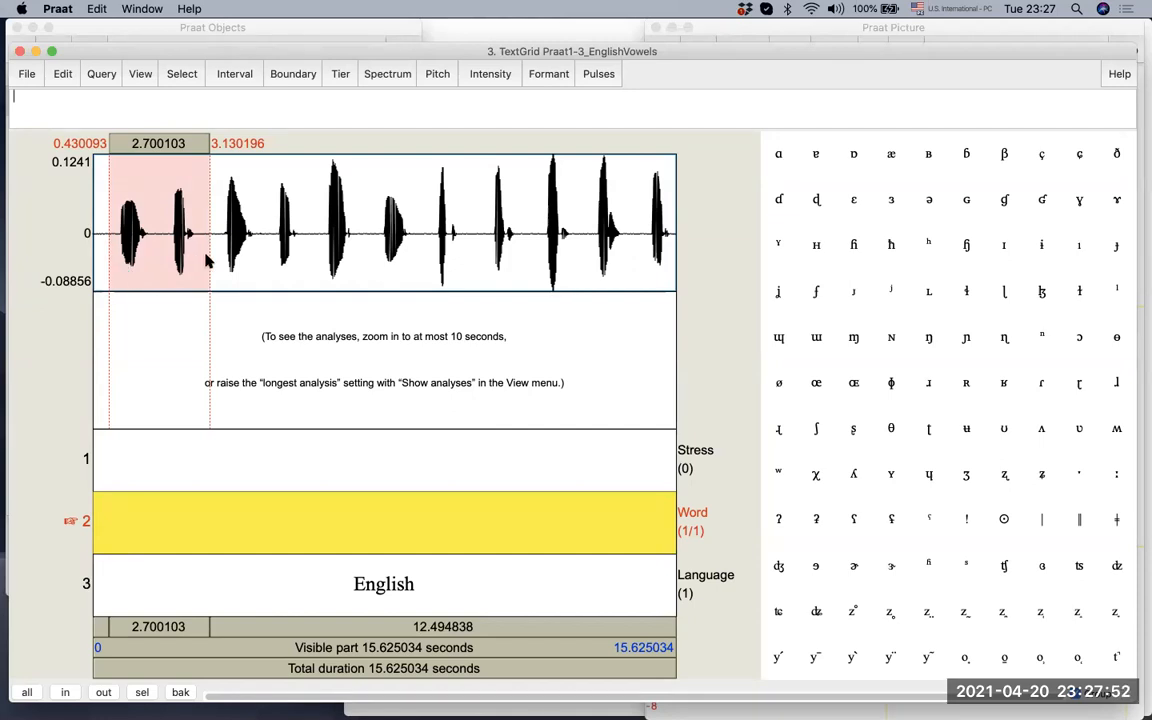
mouse_move(518, 321)
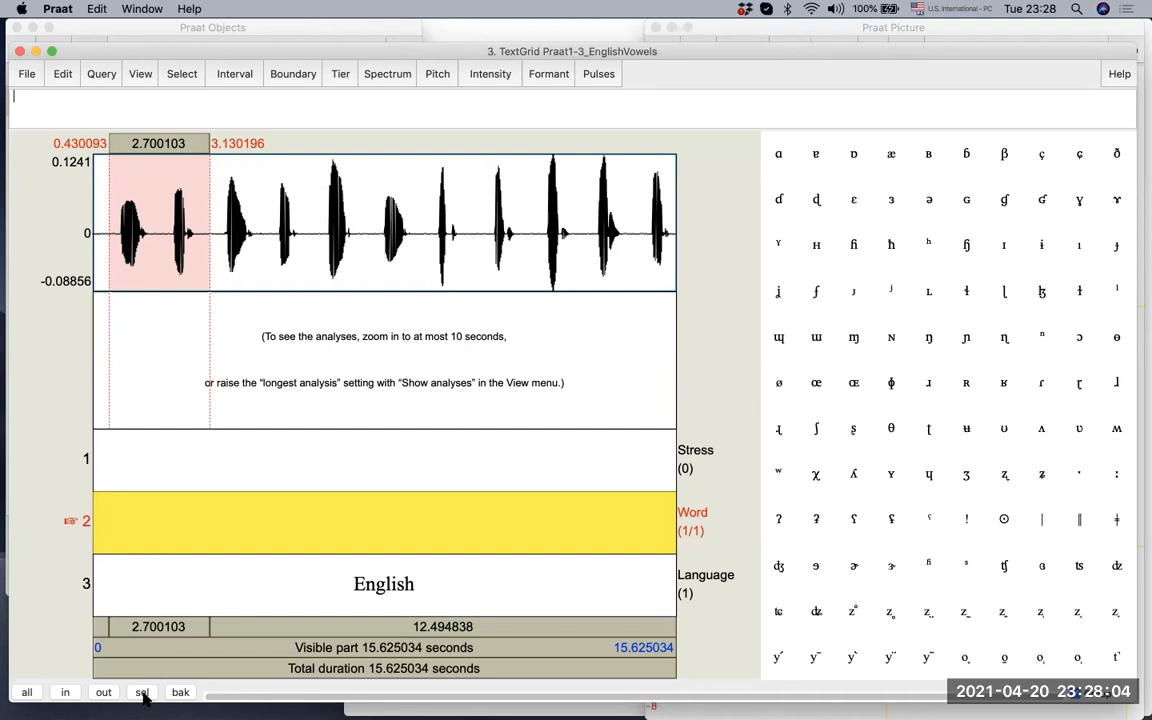
Zoom to the selected first two words and type the labels 'bead' and 'bid'
left_click(142, 692)
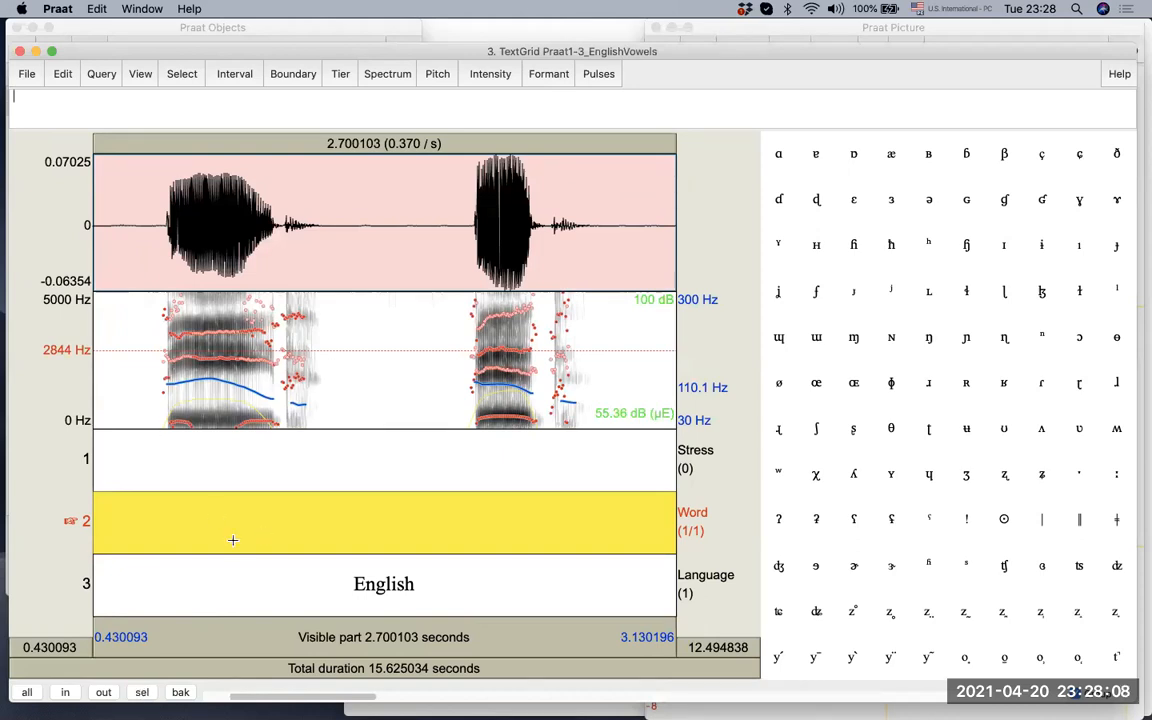
mouse_move(372, 641)
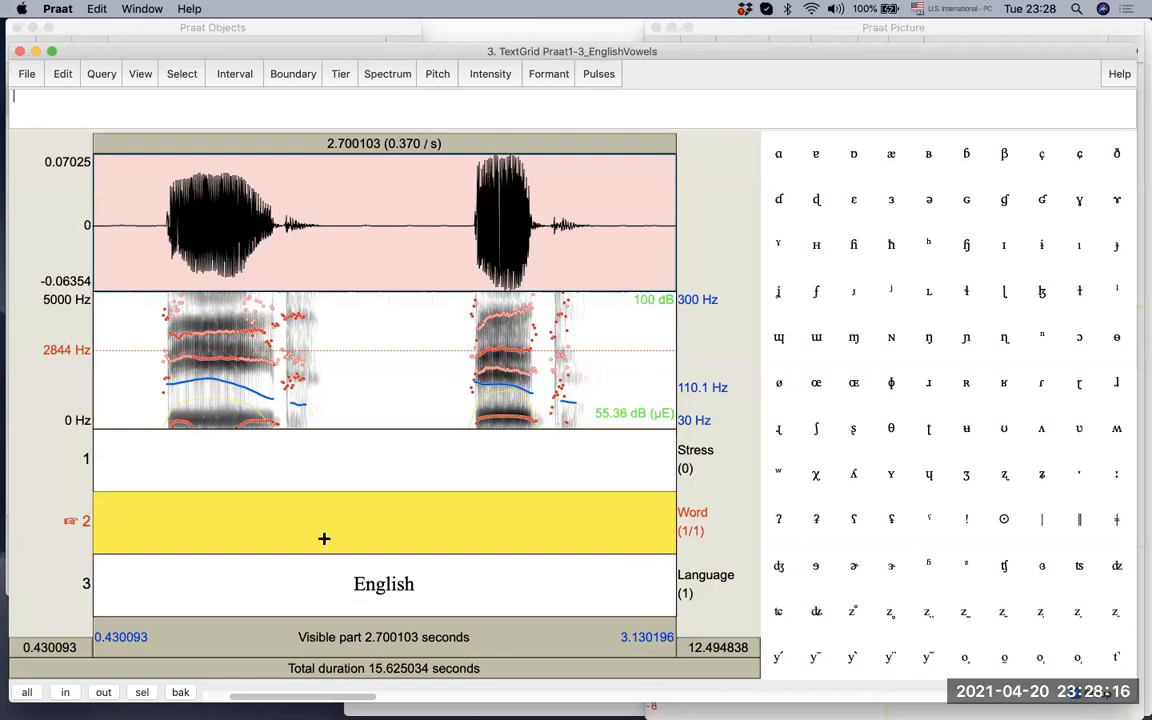
mouse_move(125, 409)
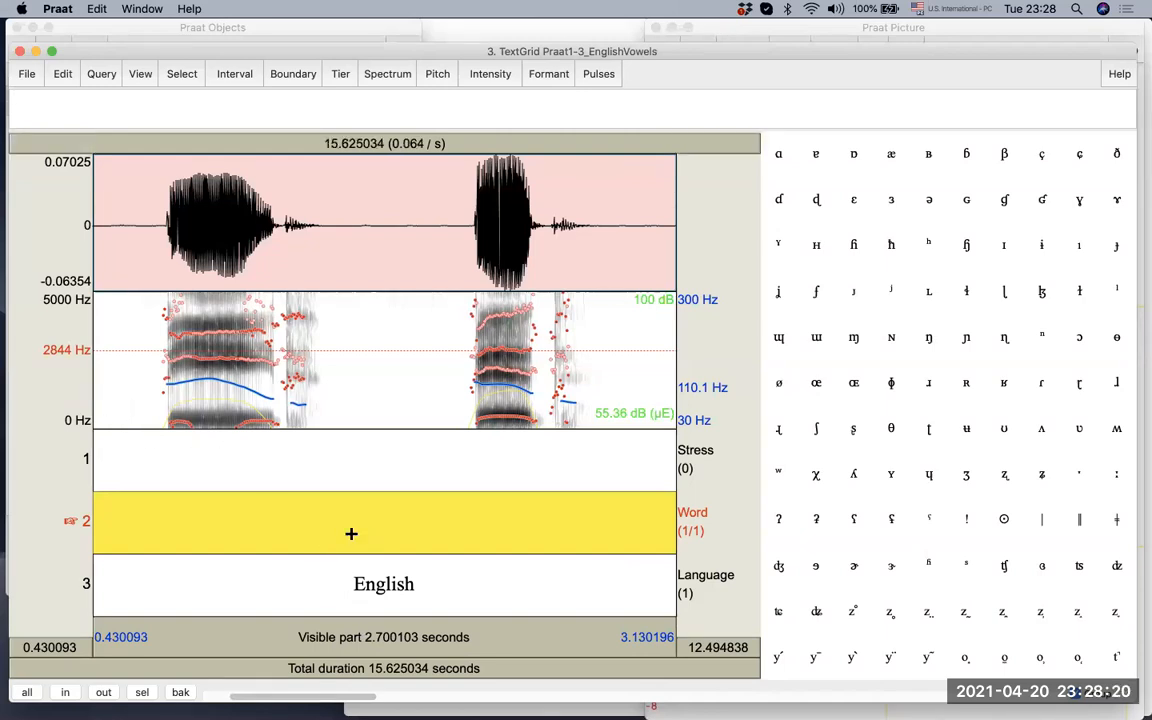
type("bead")
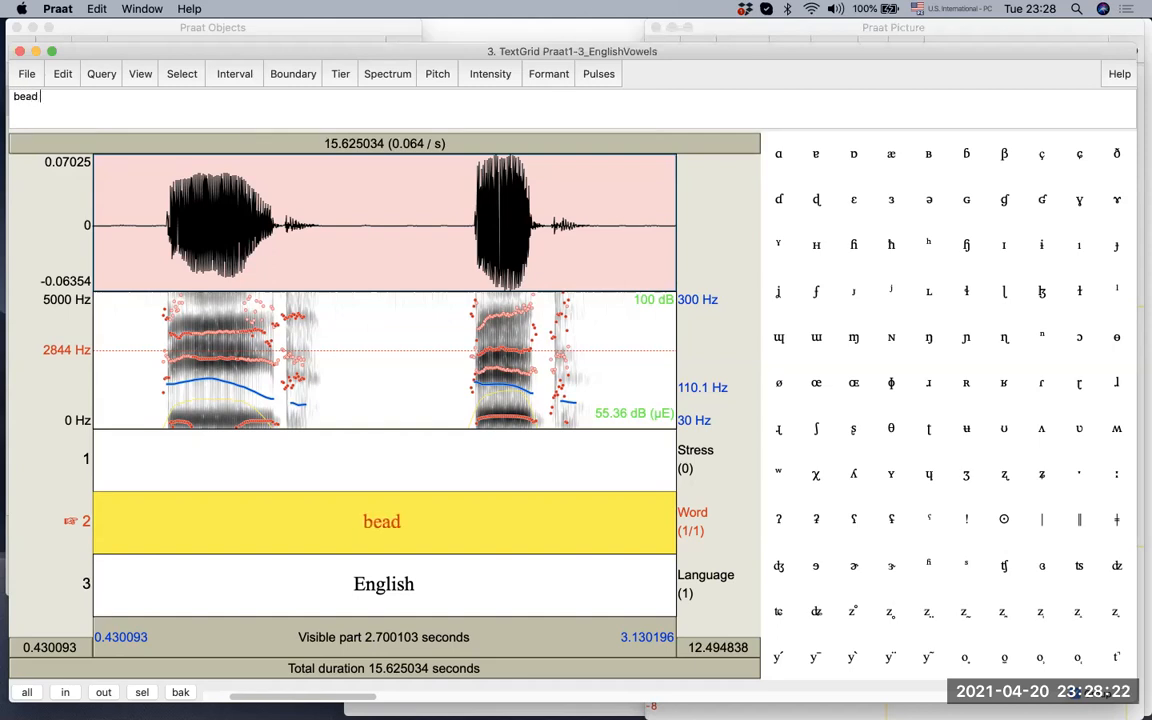
type("bid")
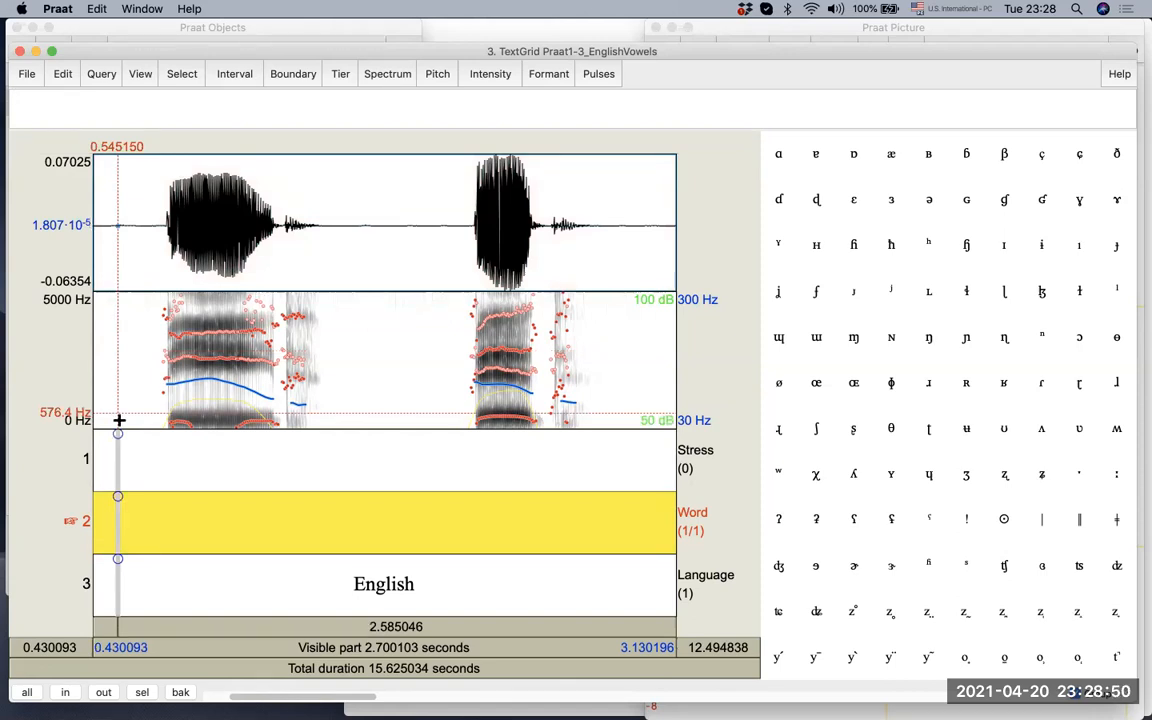
mouse_move(117, 372)
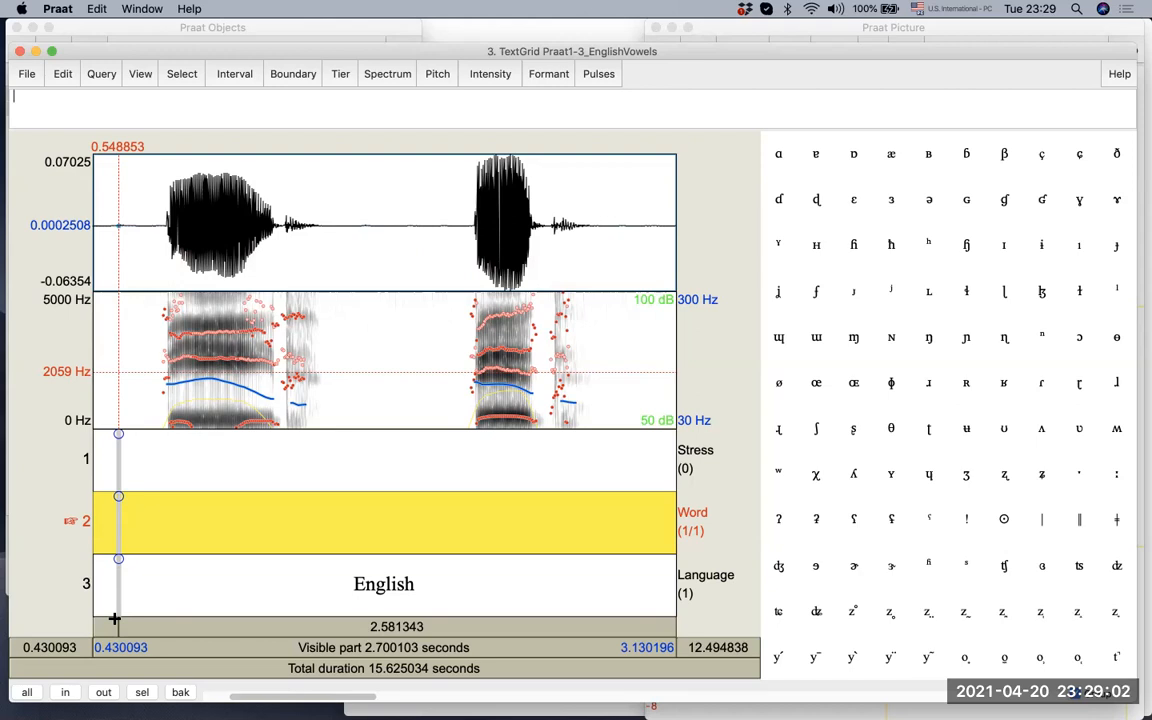
mouse_move(118, 562)
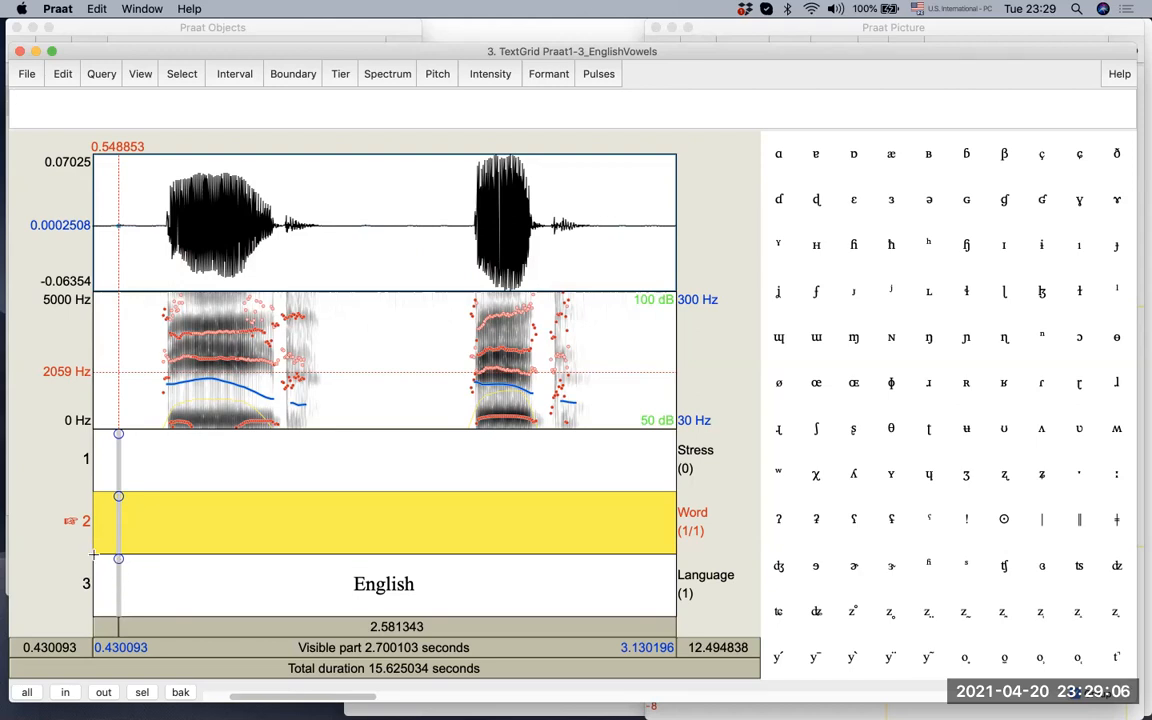
mouse_move(143, 555)
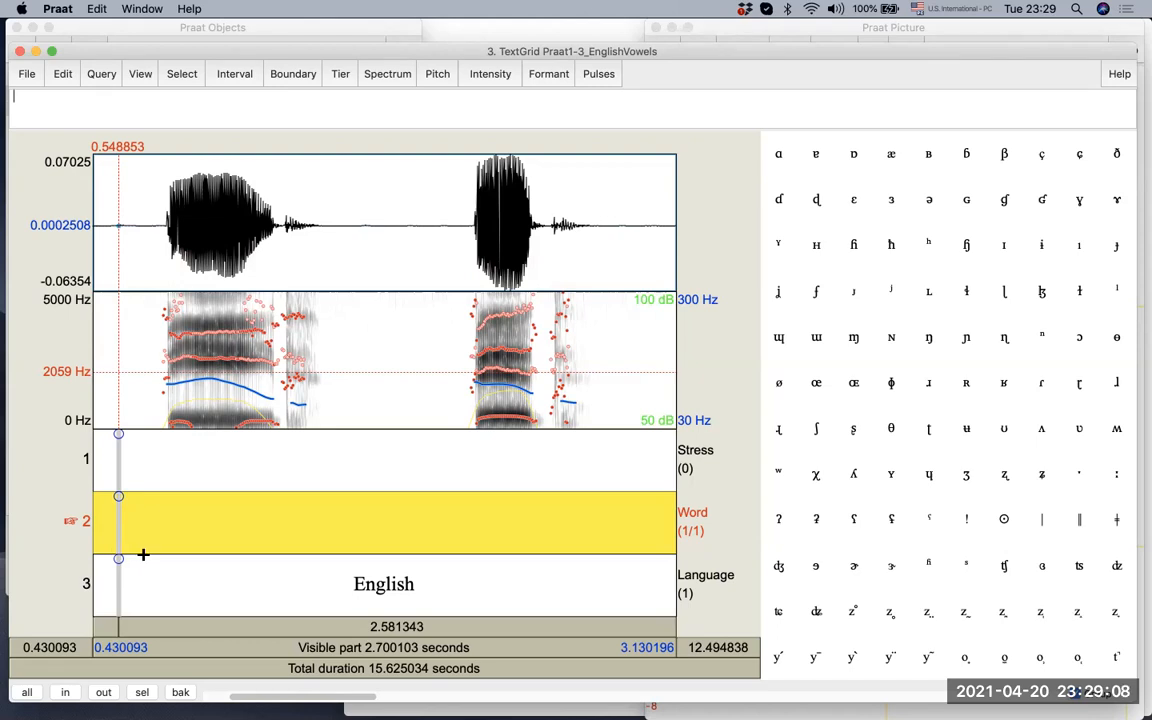
mouse_move(121, 562)
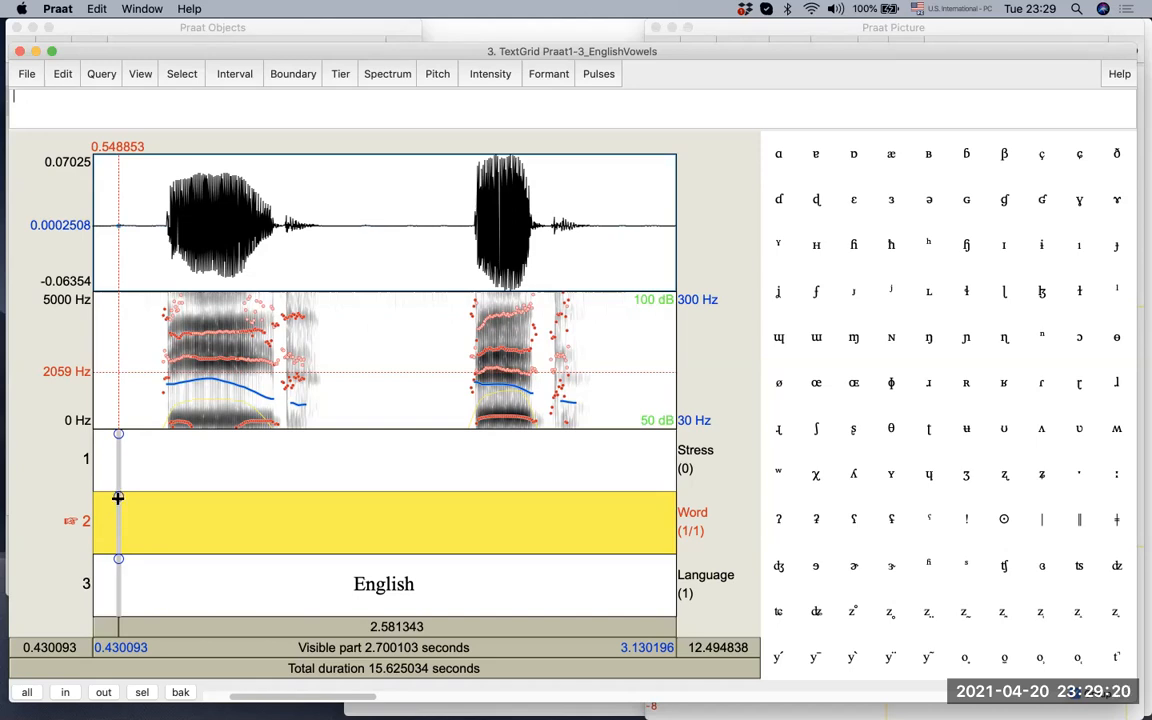
Add Word tier boundaries near 1.60 s and 2.87 s, repositioning the first boundary
left_click(105, 520)
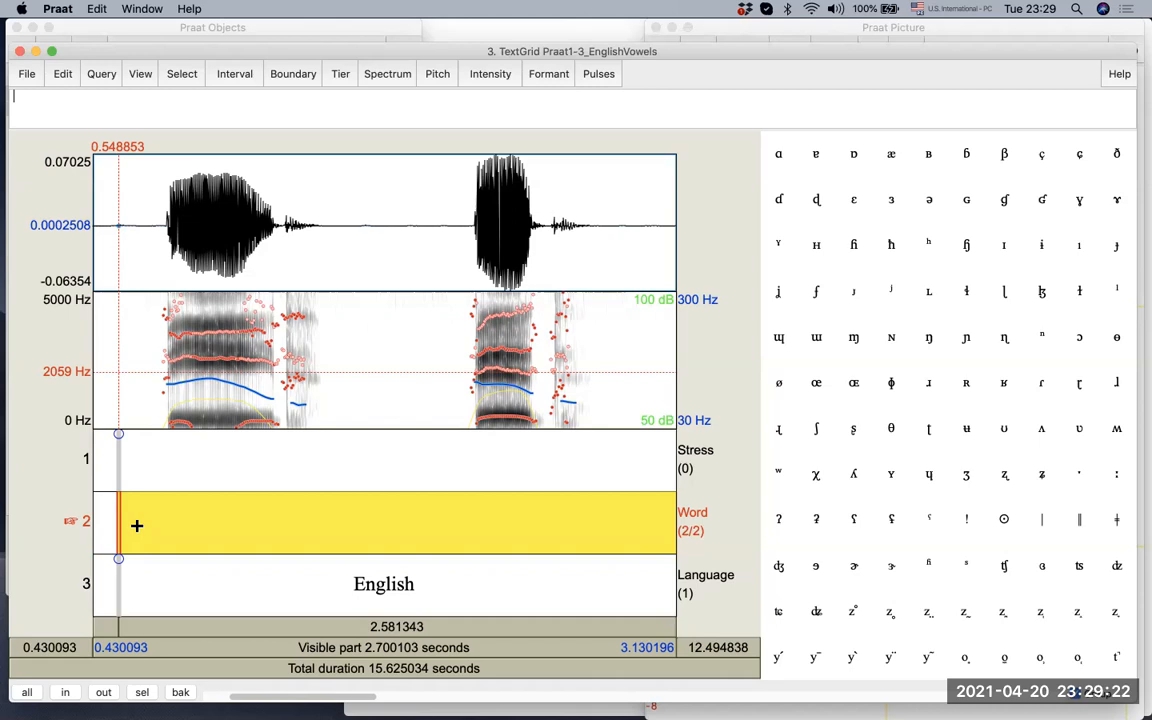
mouse_move(332, 421)
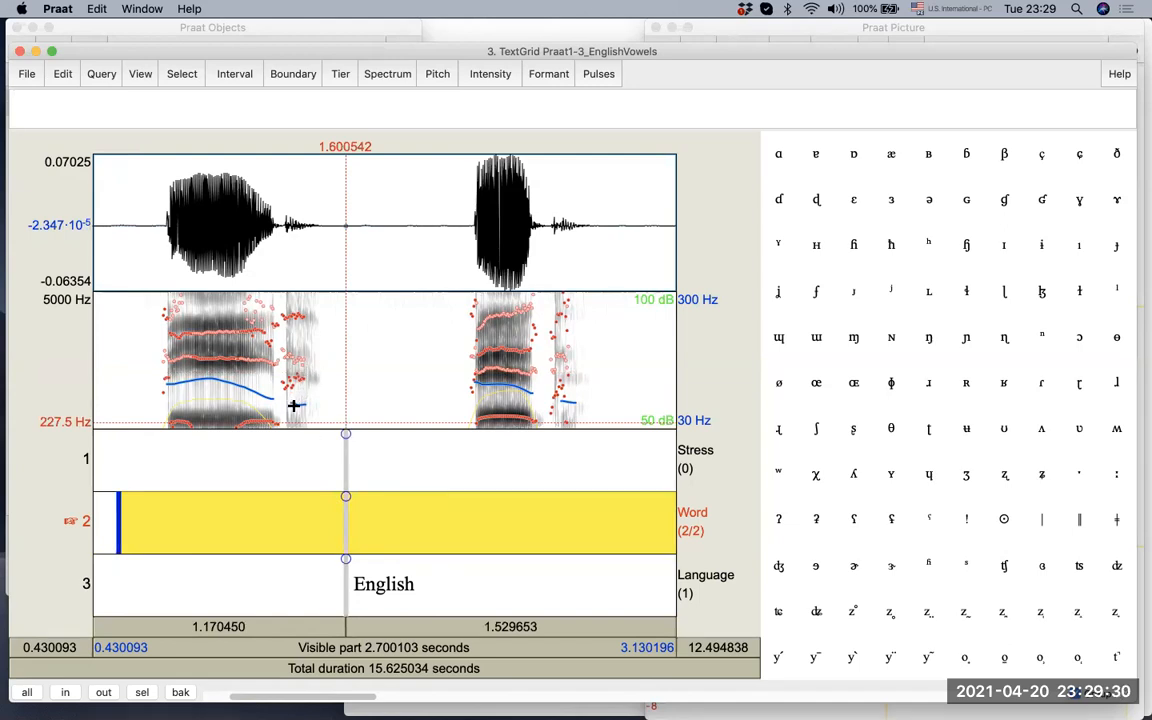
mouse_move(345, 497)
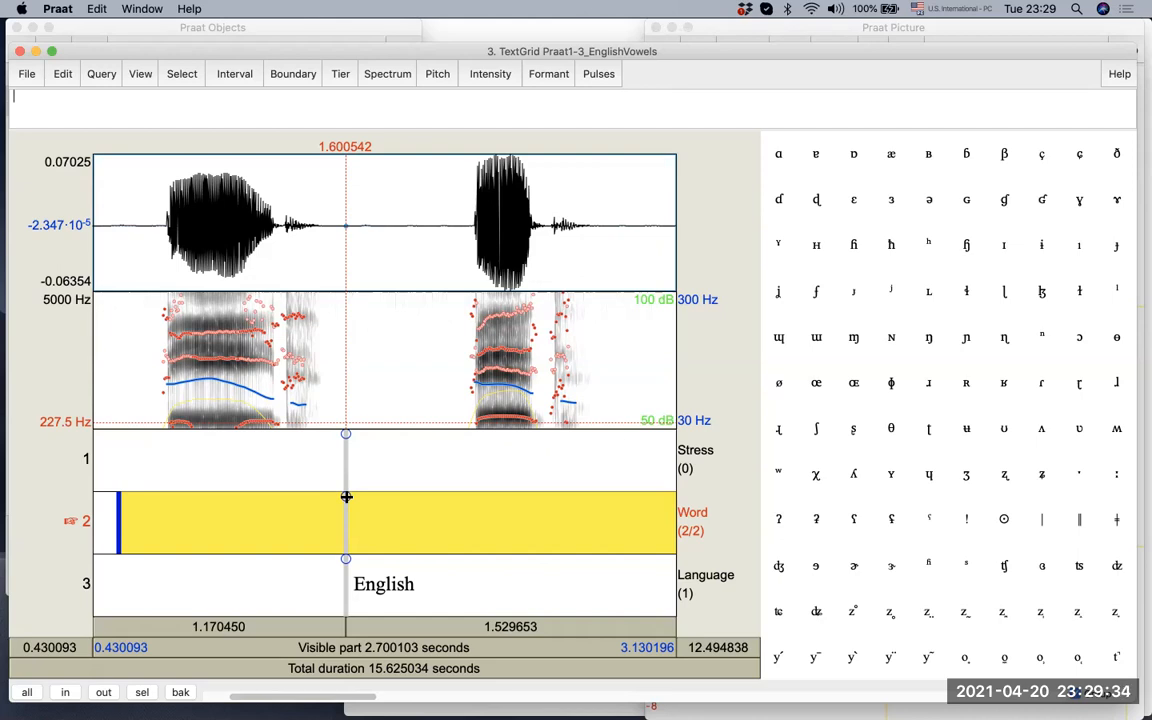
mouse_move(347, 531)
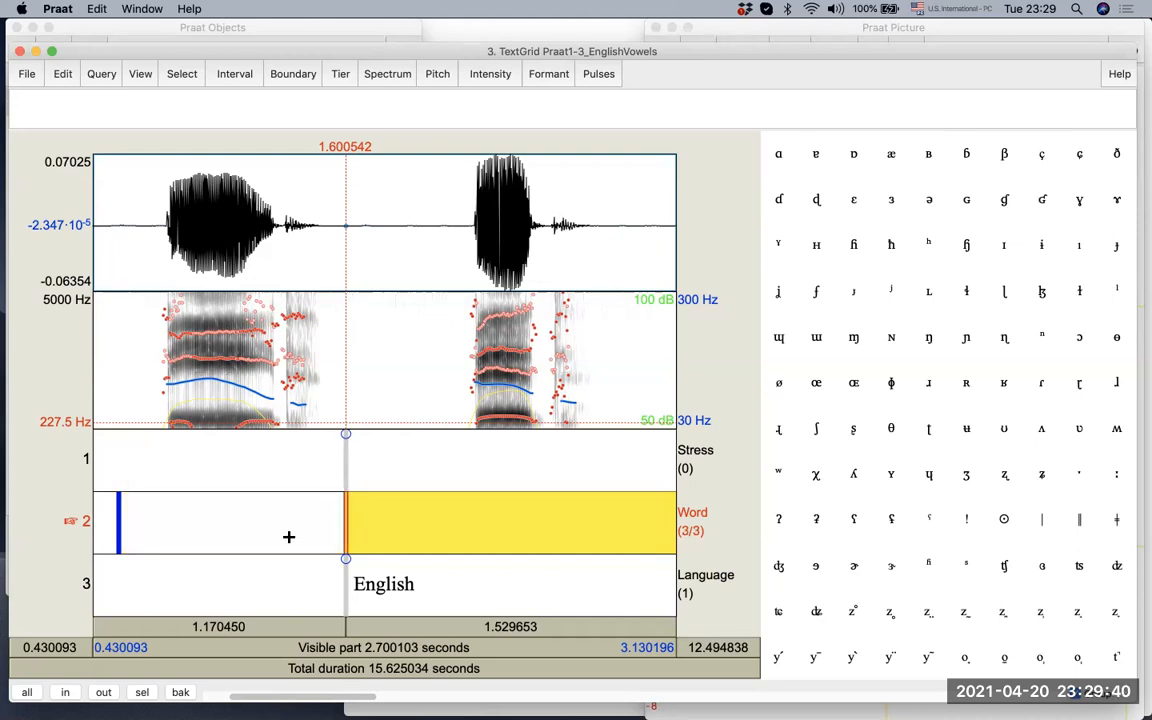
mouse_move(438, 423)
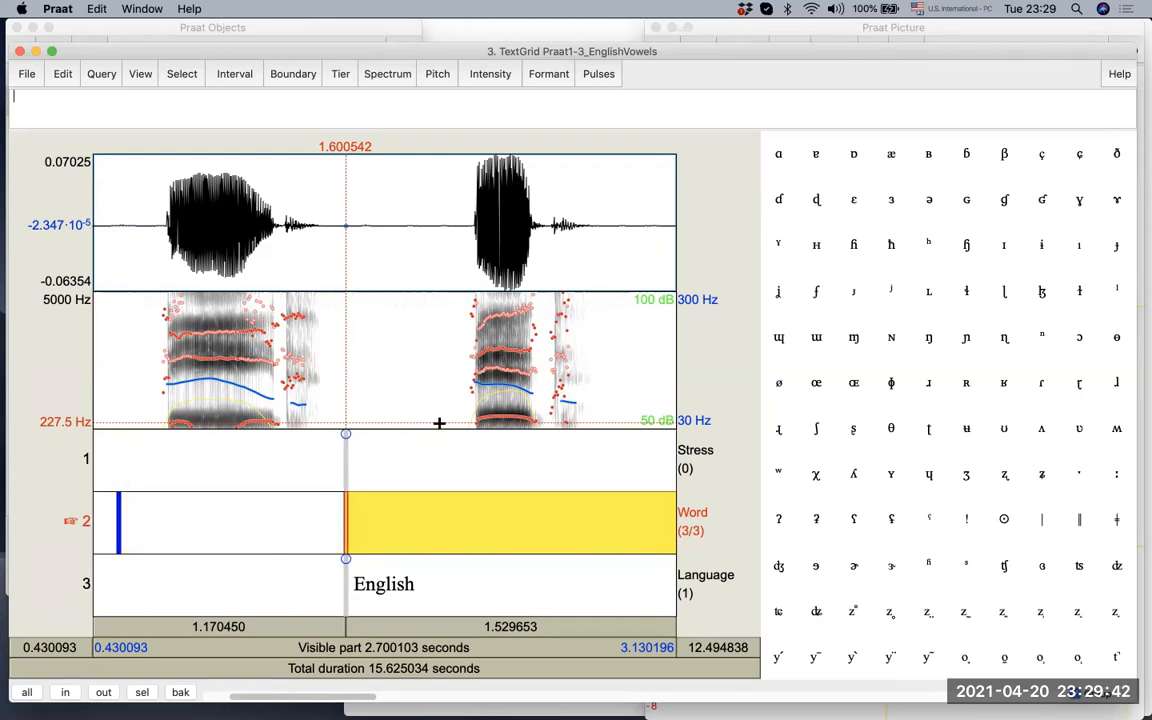
mouse_move(377, 533)
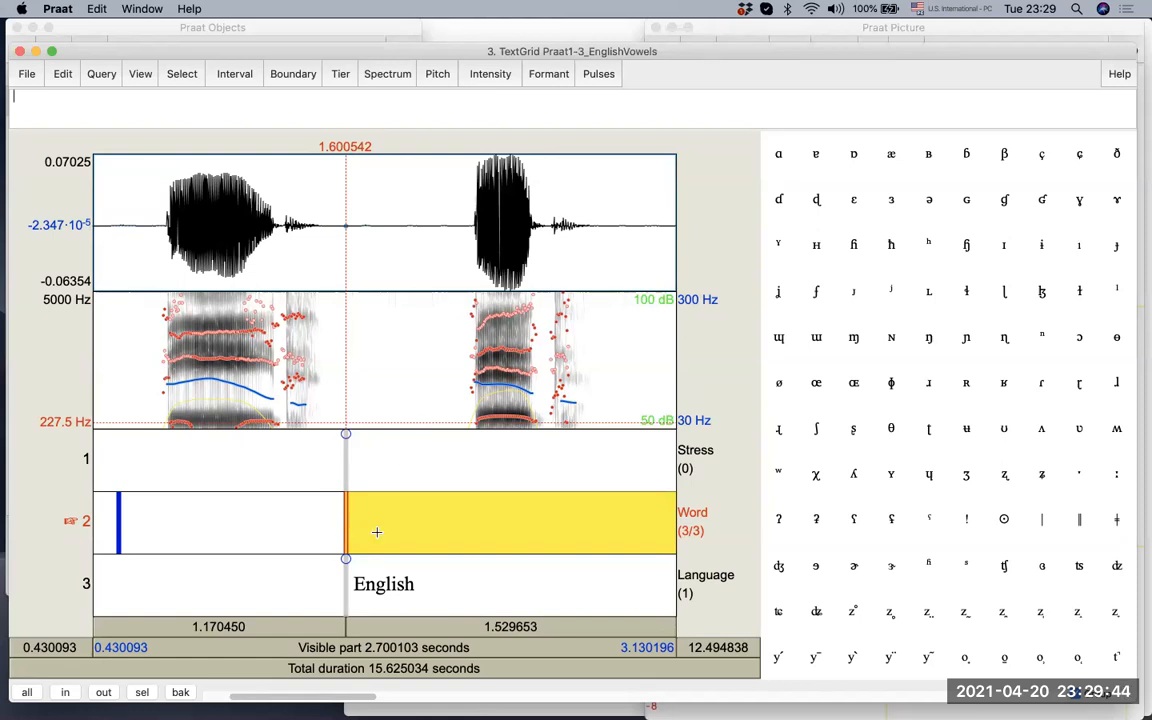
mouse_move(404, 502)
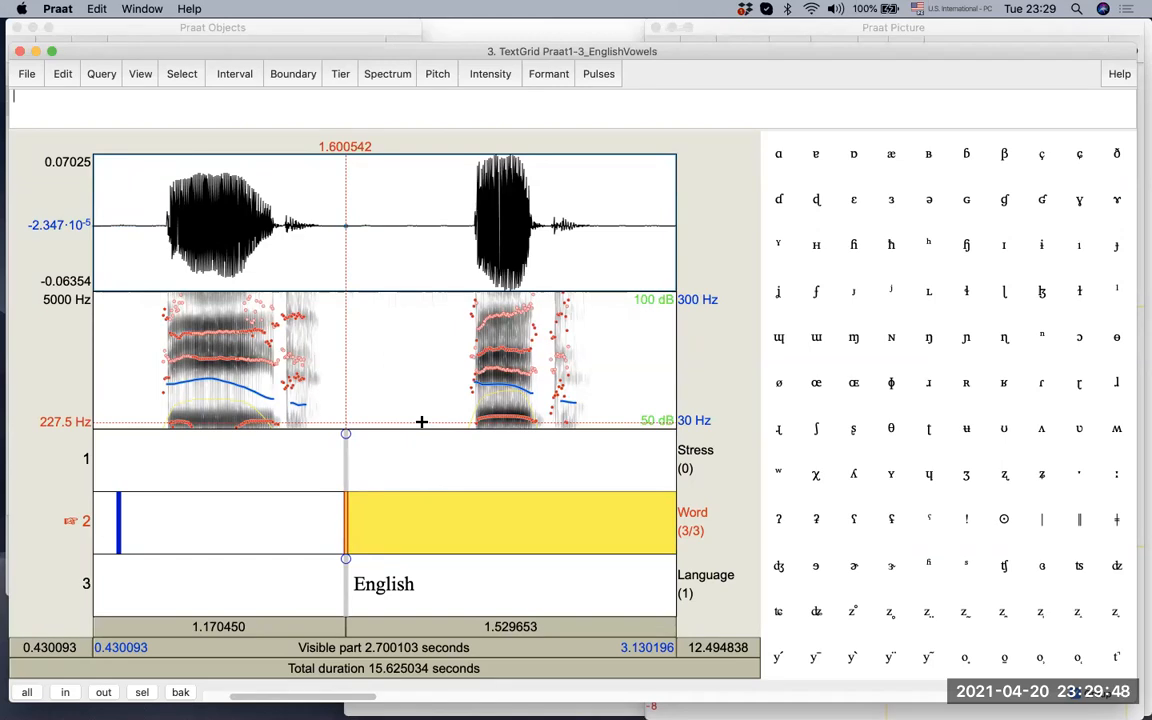
mouse_move(609, 421)
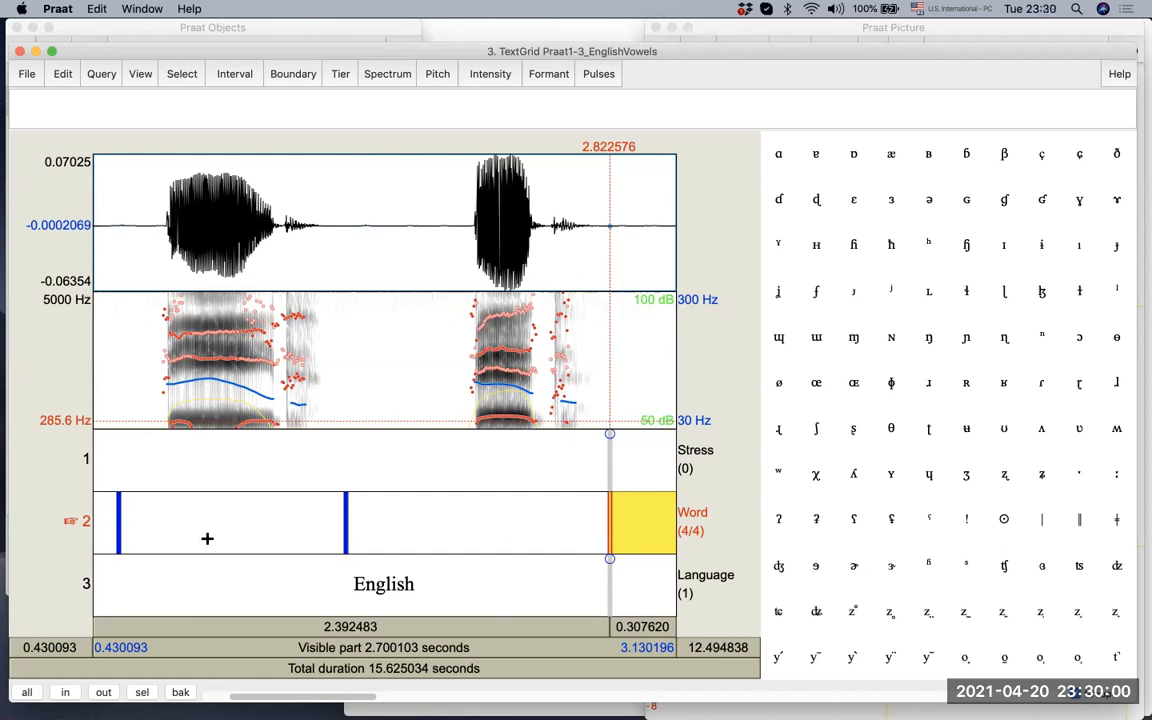
mouse_move(402, 547)
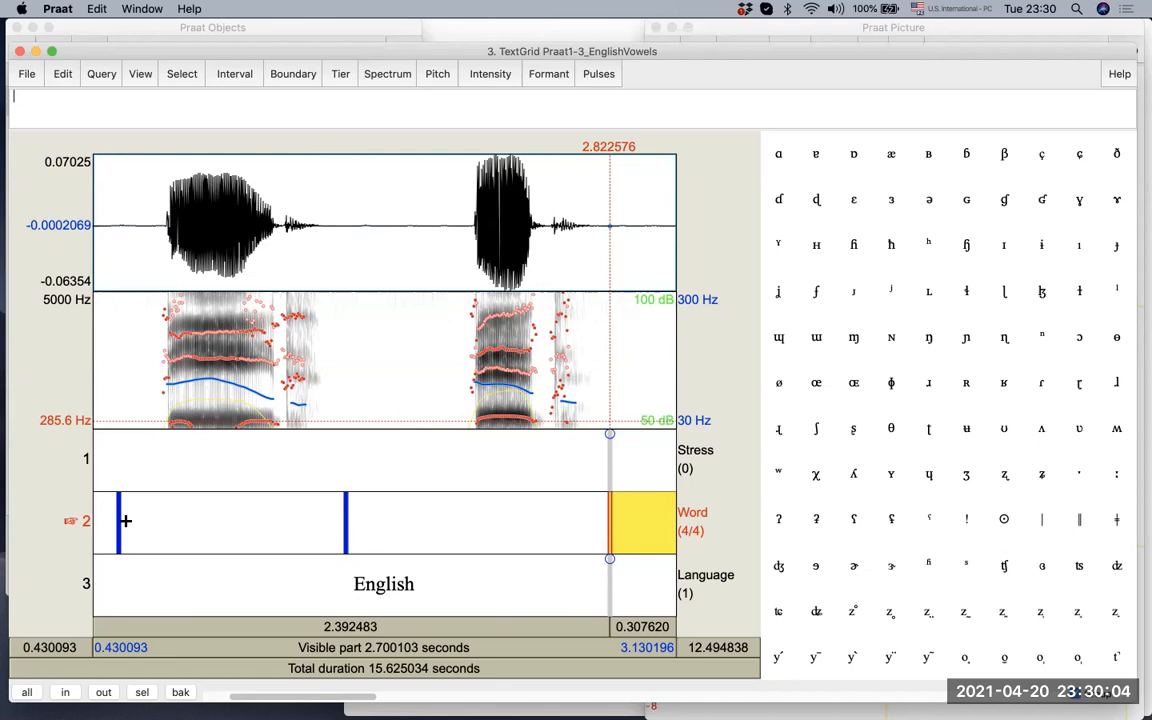
left_click(183, 520)
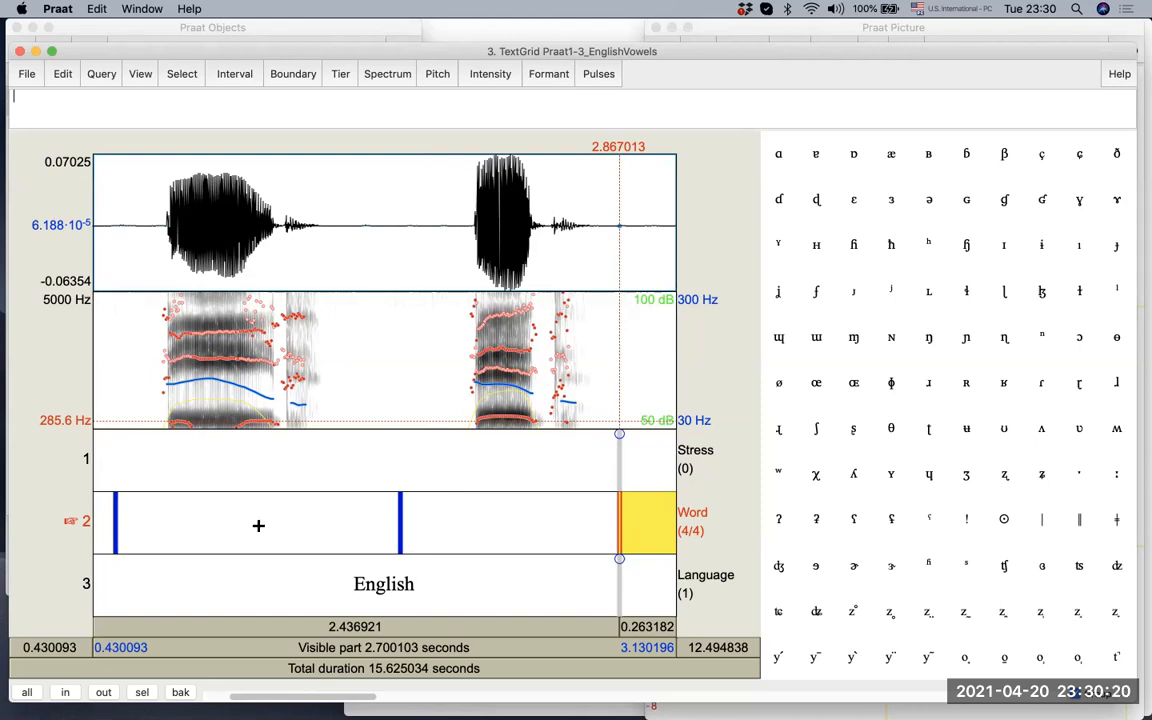
mouse_move(444, 531)
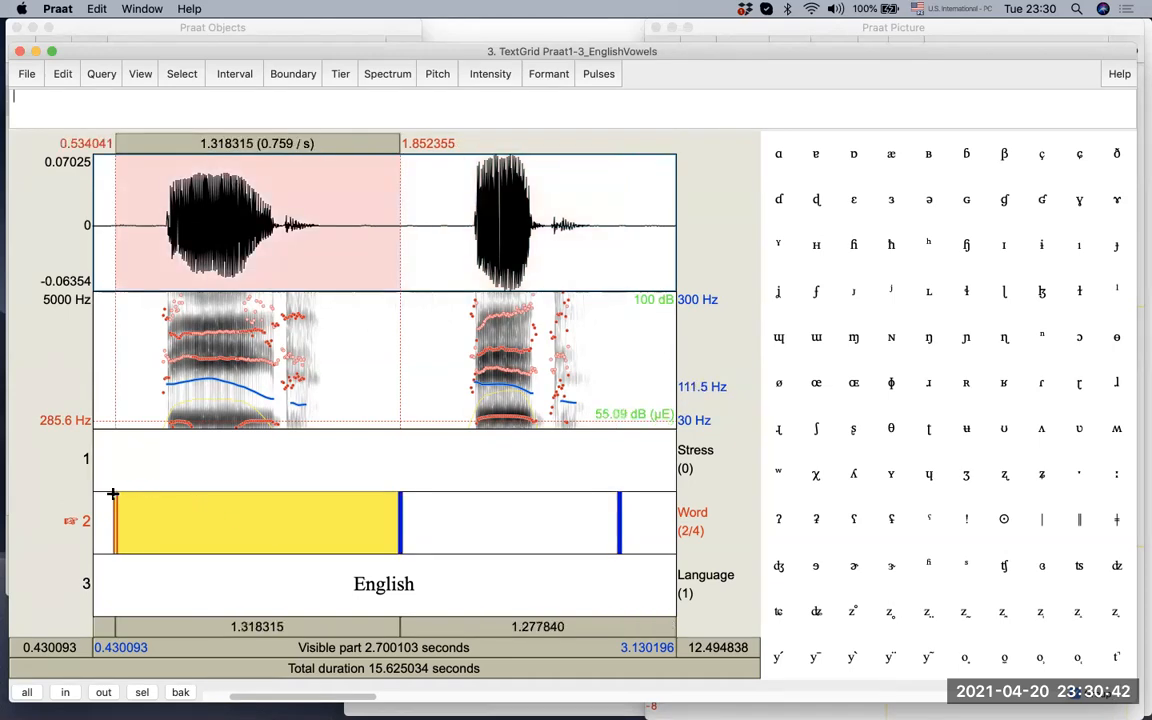
mouse_move(411, 514)
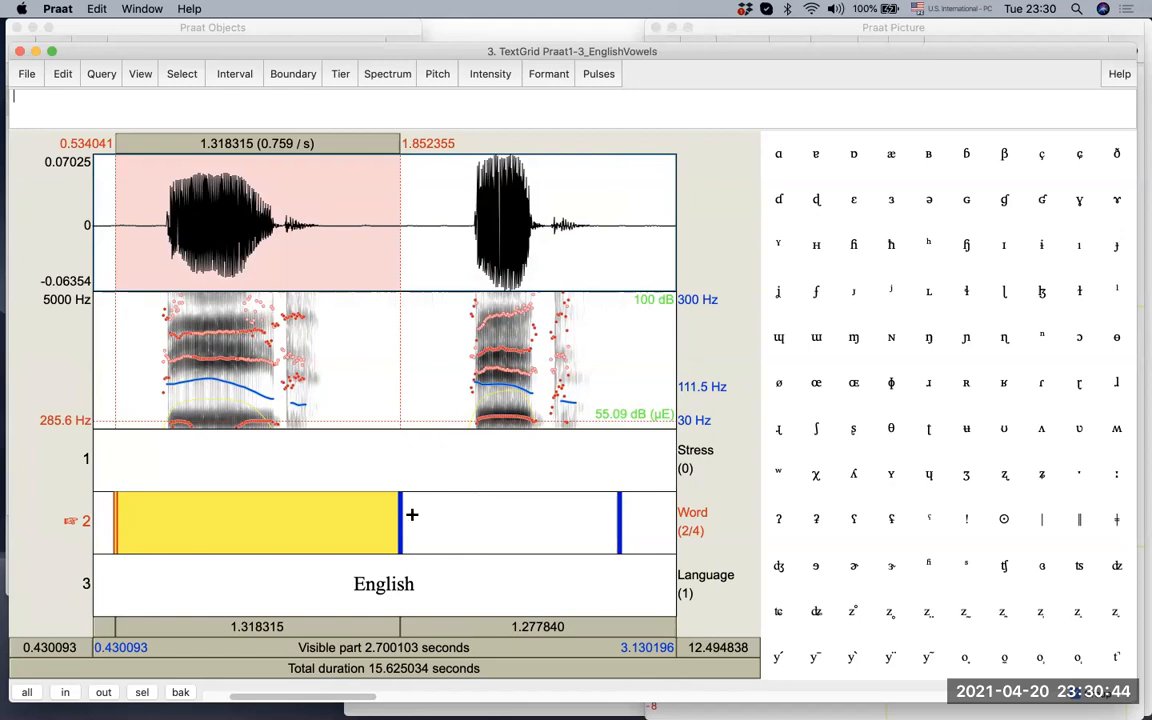
mouse_move(332, 524)
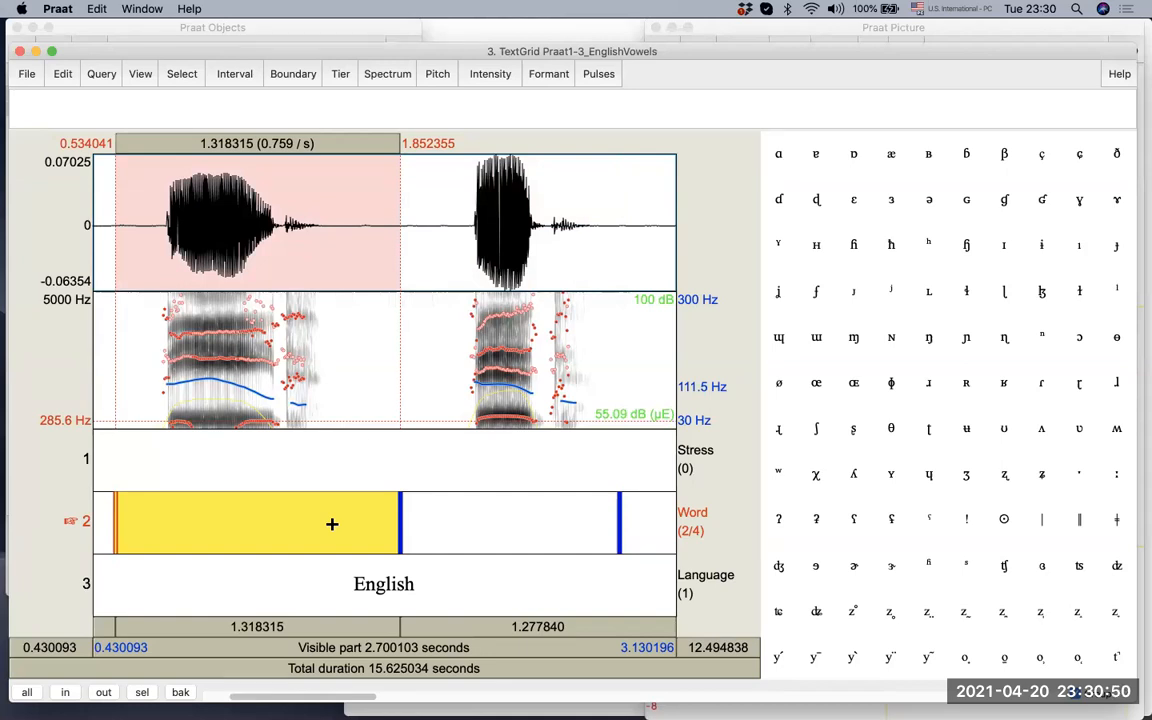
Label the first Word interval 'bead', then select the second word's interval
type("bead")
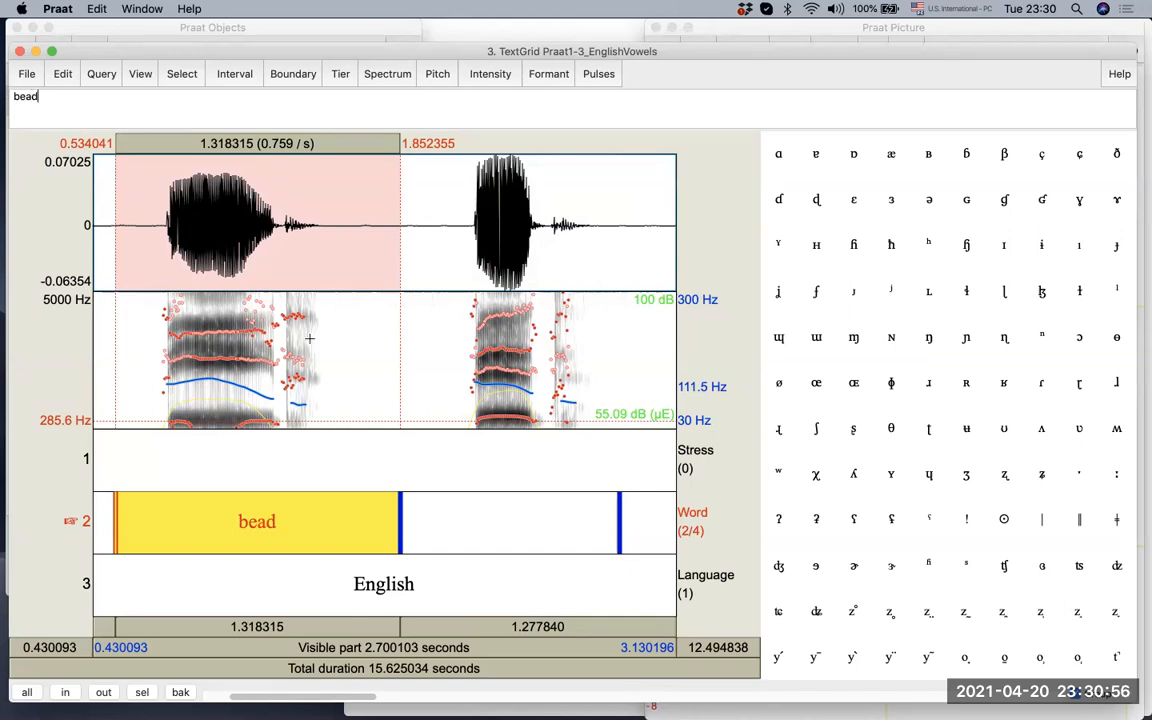
left_click(509, 521)
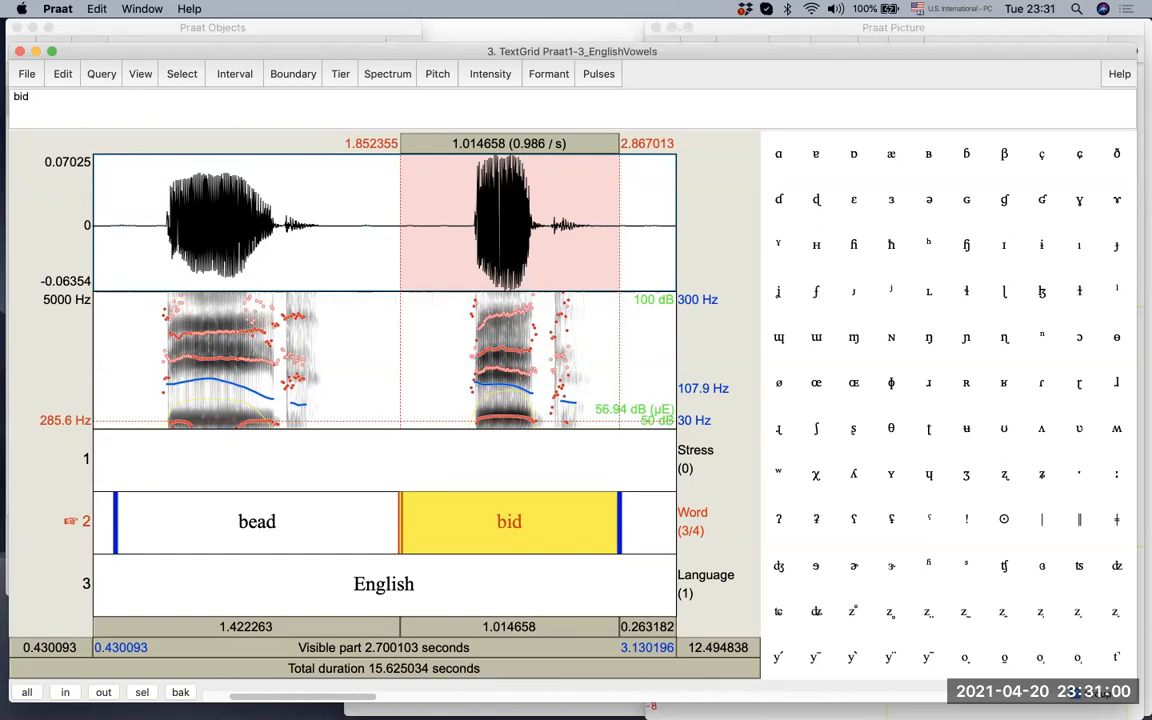
mouse_move(410, 525)
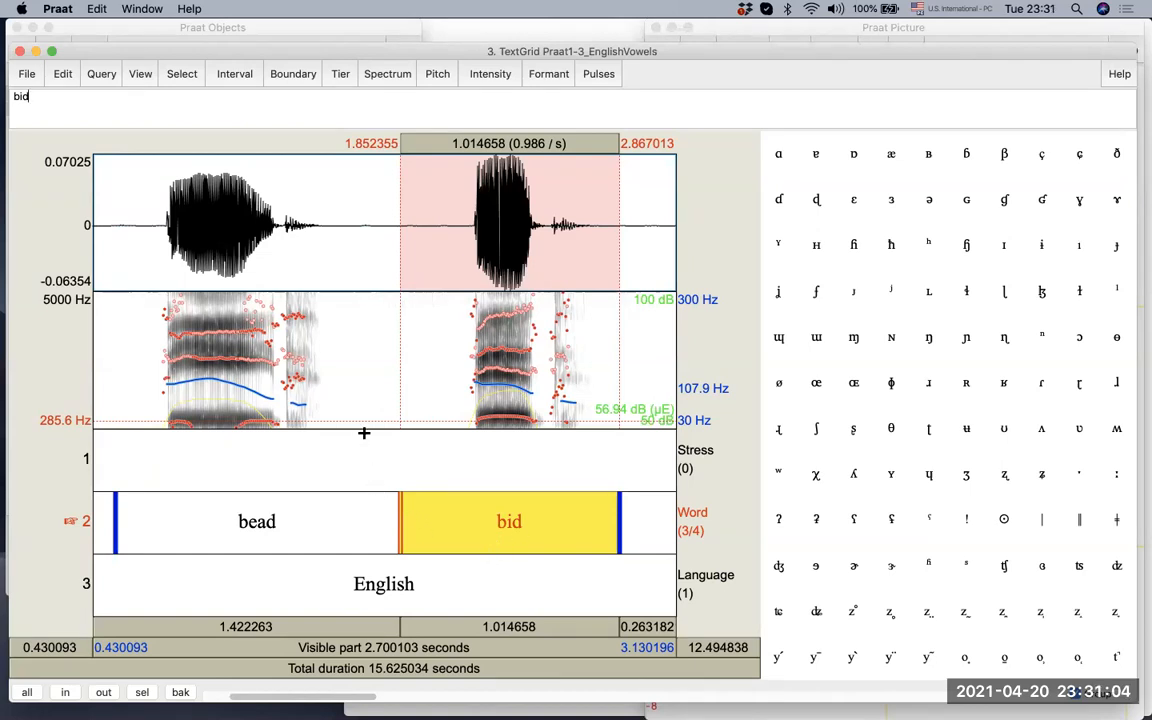
mouse_move(410, 518)
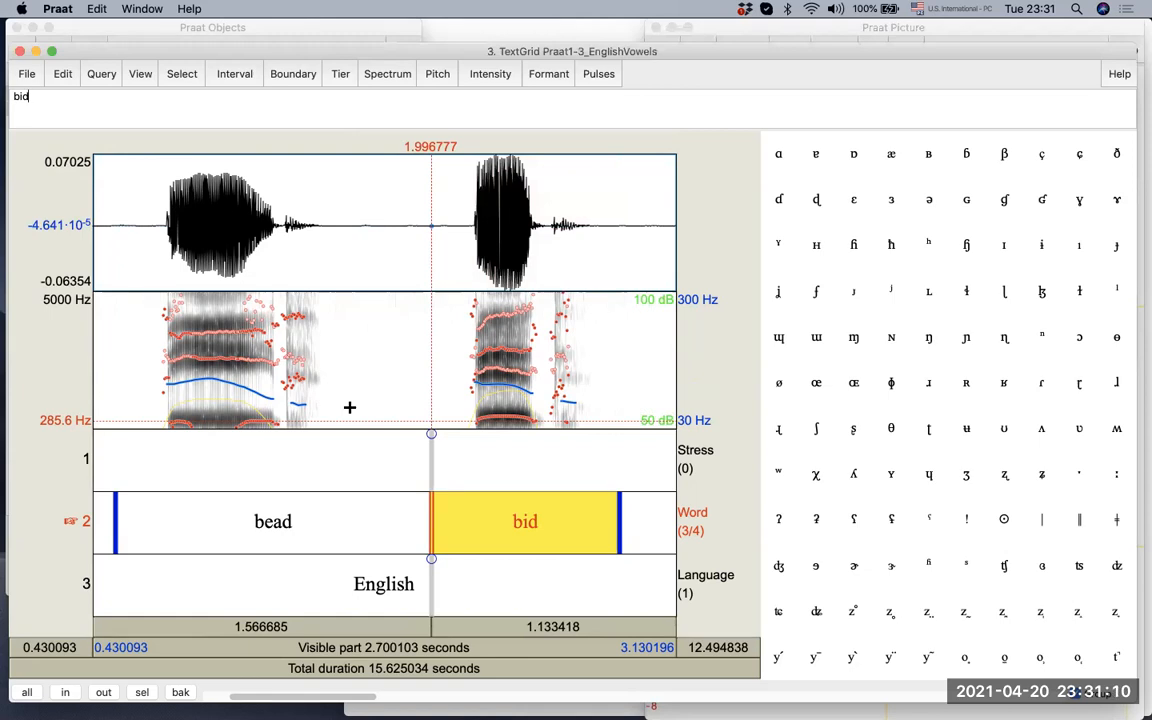
Add a boundary at the end of bead and select the empty 1.619–1.997 s gap
left_click(272, 521)
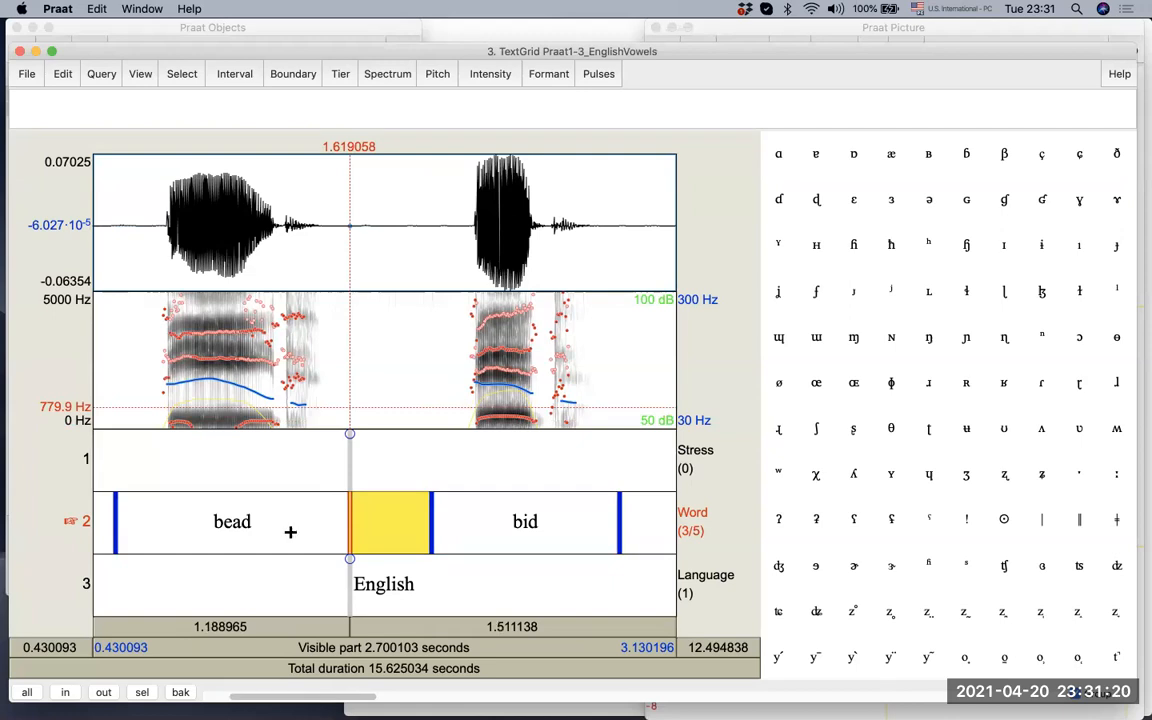
mouse_move(347, 511)
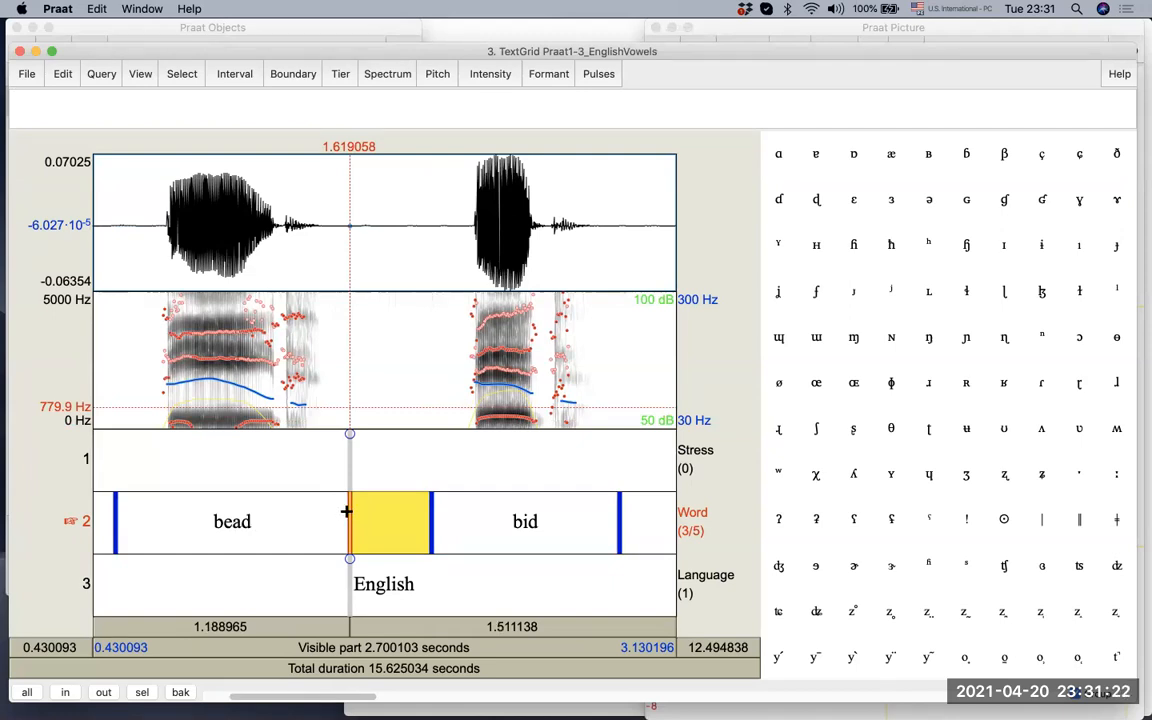
mouse_move(467, 517)
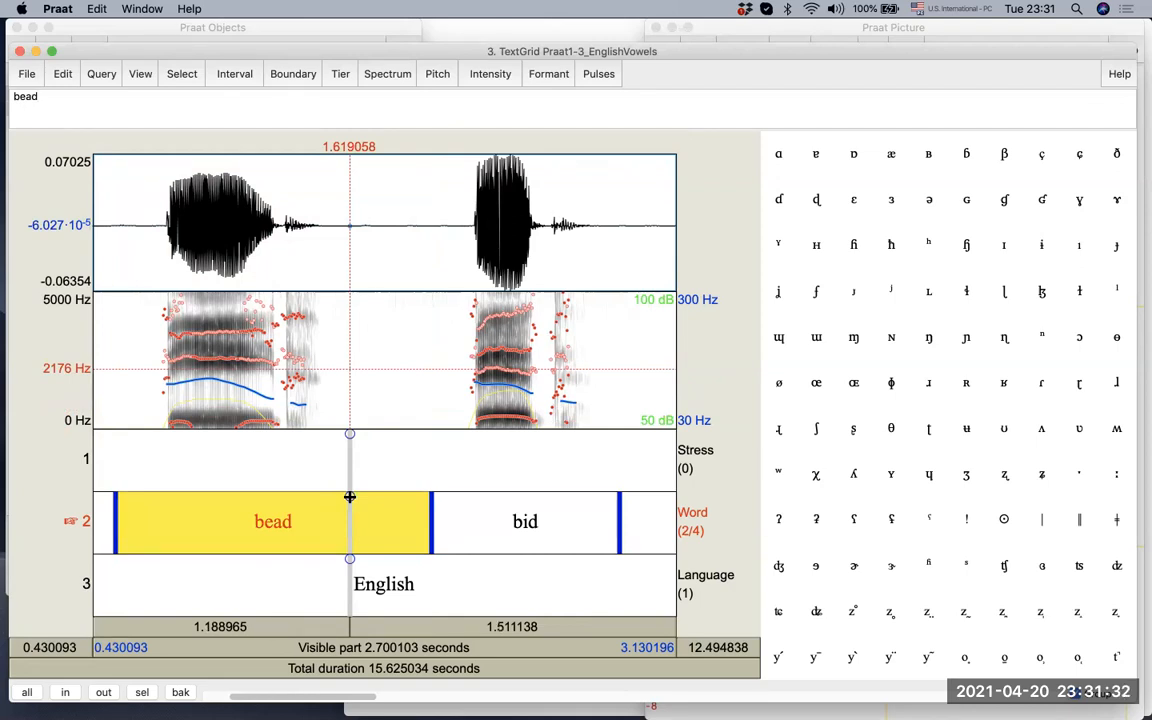
left_click(388, 521)
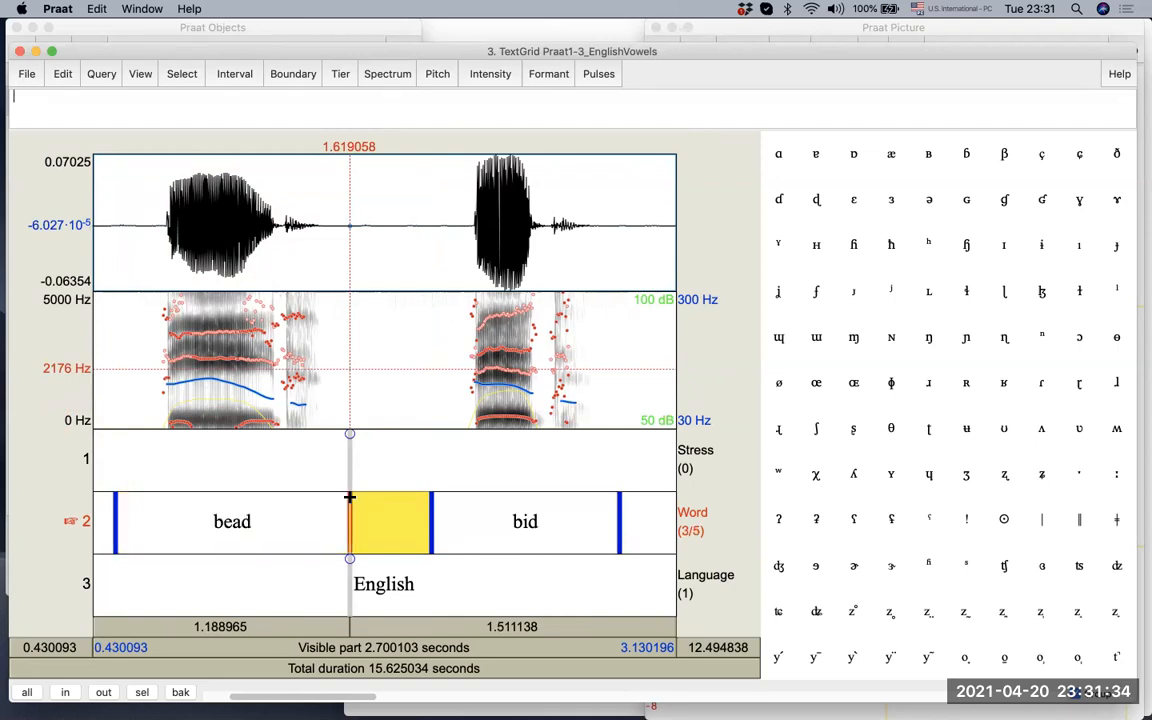
left_click(386, 529)
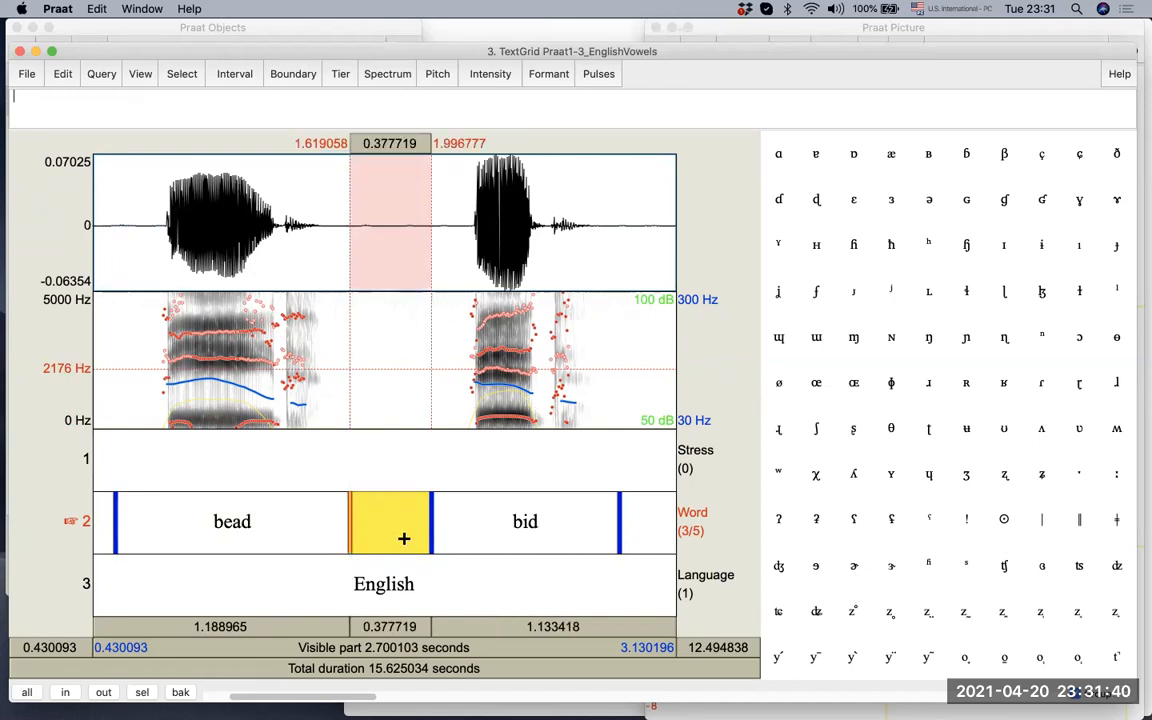
mouse_move(359, 541)
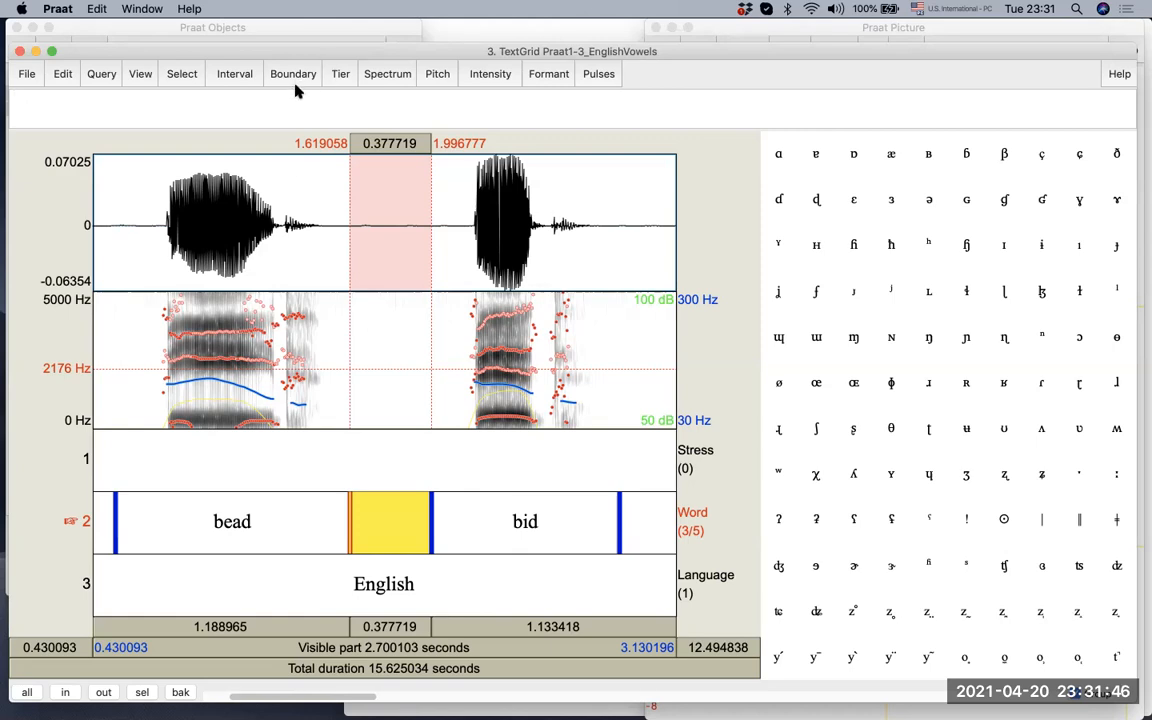
mouse_move(387, 73)
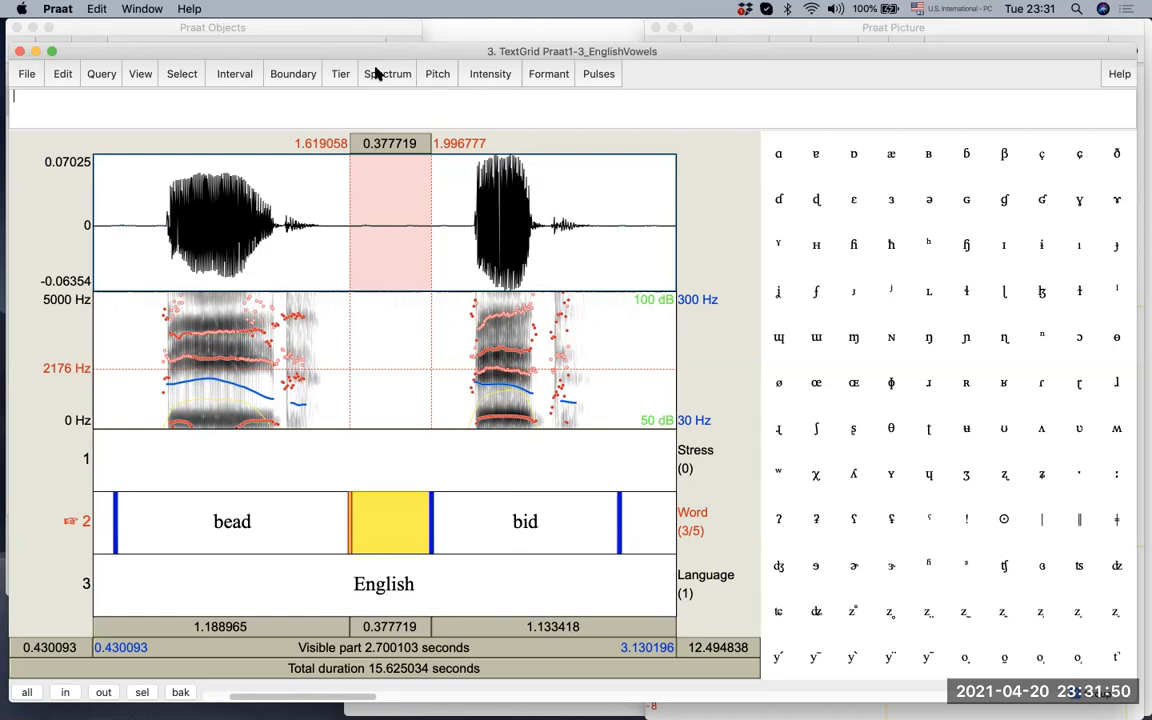
mouse_move(293, 78)
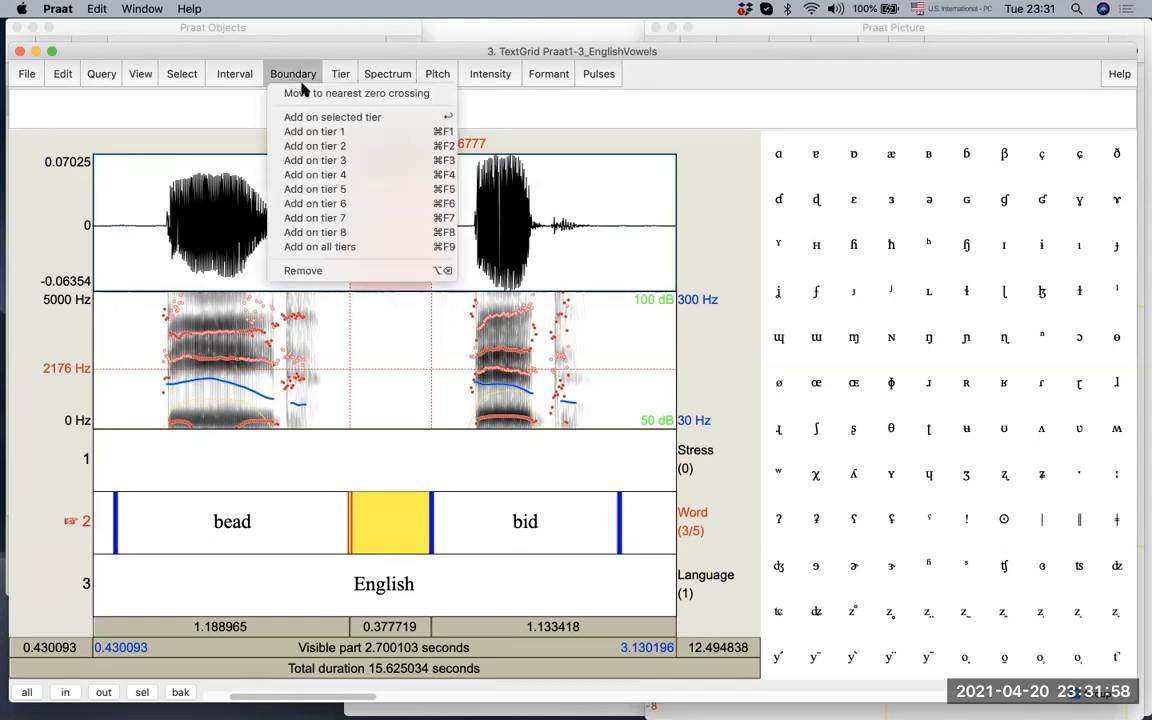
mouse_move(356, 93)
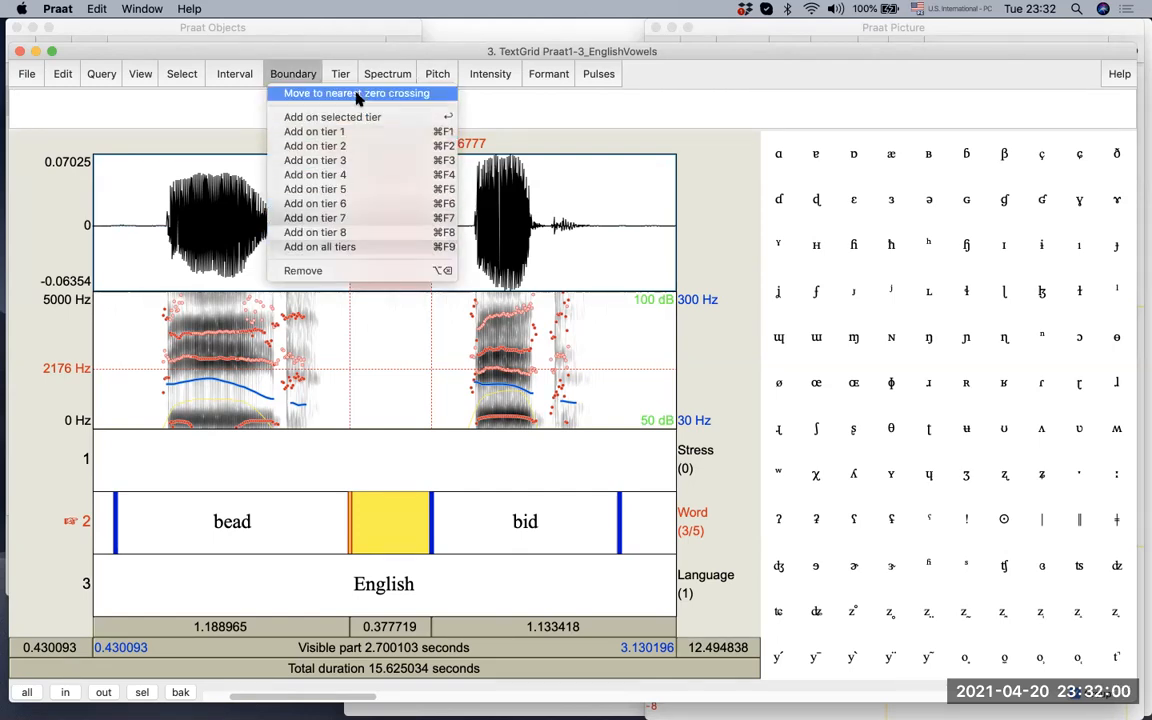
mouse_move(372, 278)
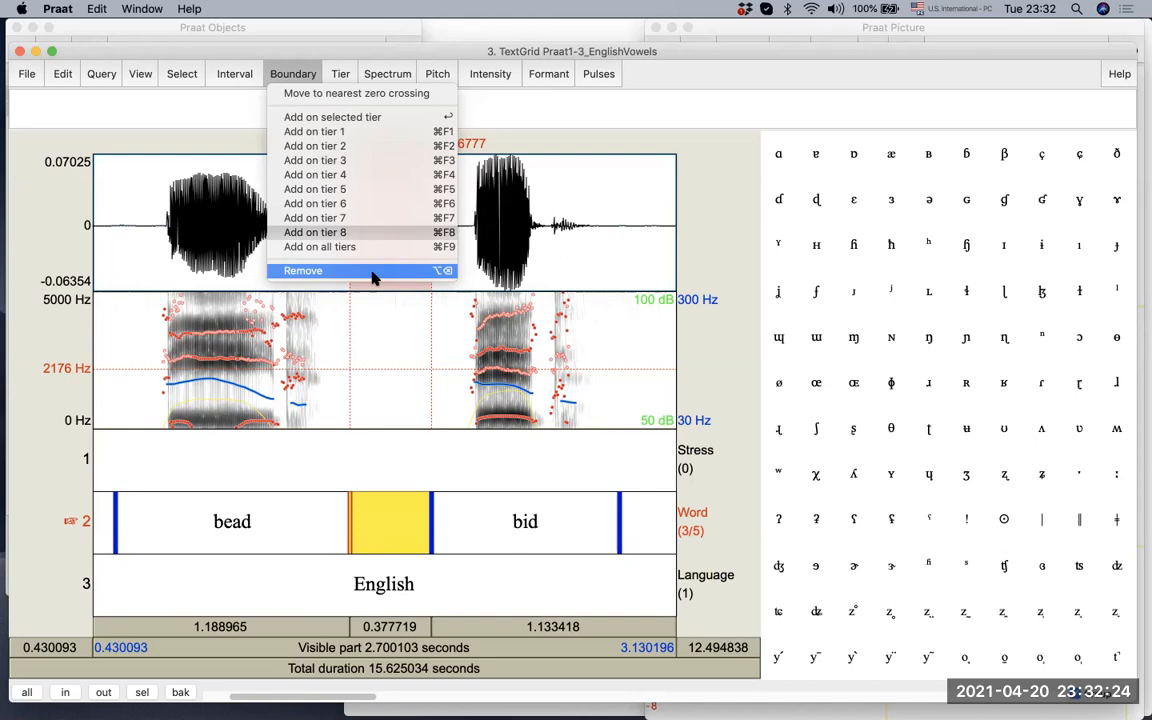
Remove the 1.619 s boundary so 'bead' extends to 'bid' at 1.997 s
left_click(303, 270)
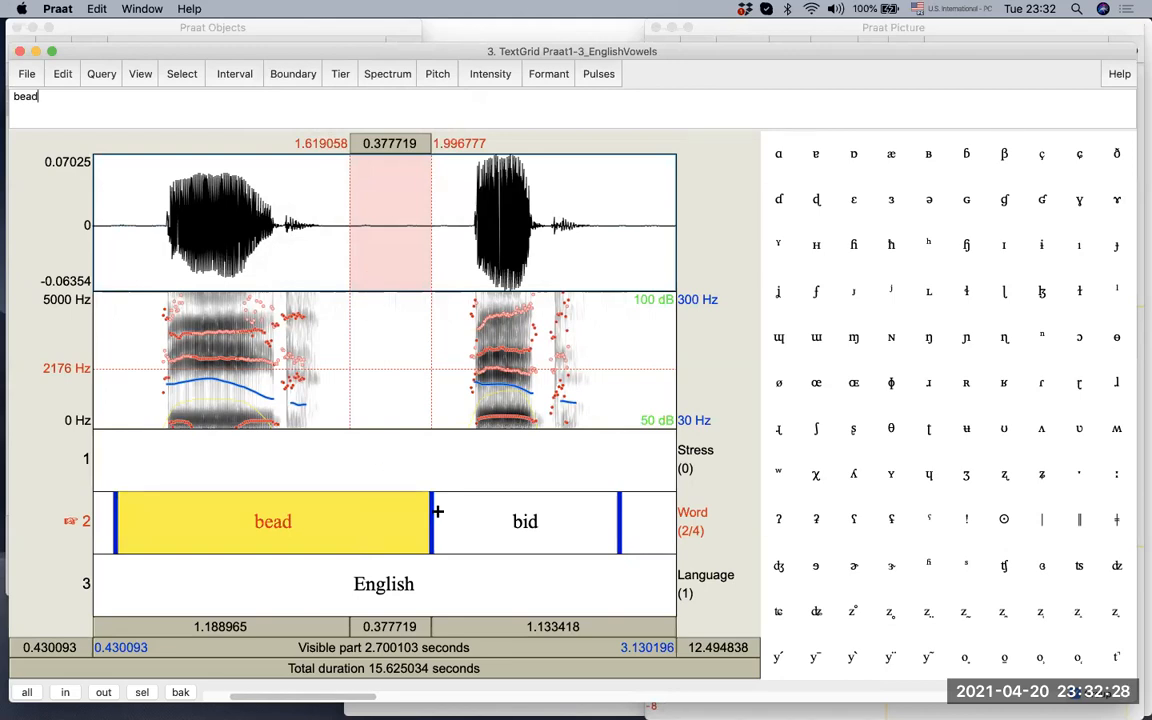
Move the bead/bid boundary to 1.793 s and remove the extra boundary inside bead
left_click(502, 521)
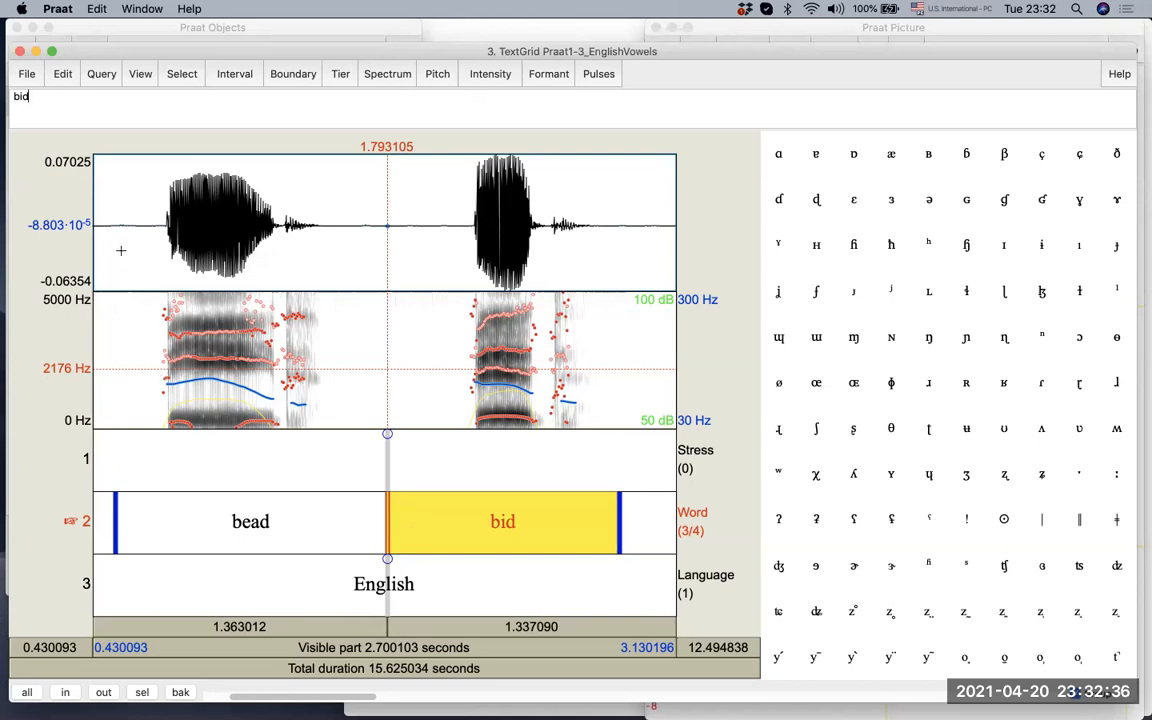
left_click(250, 521)
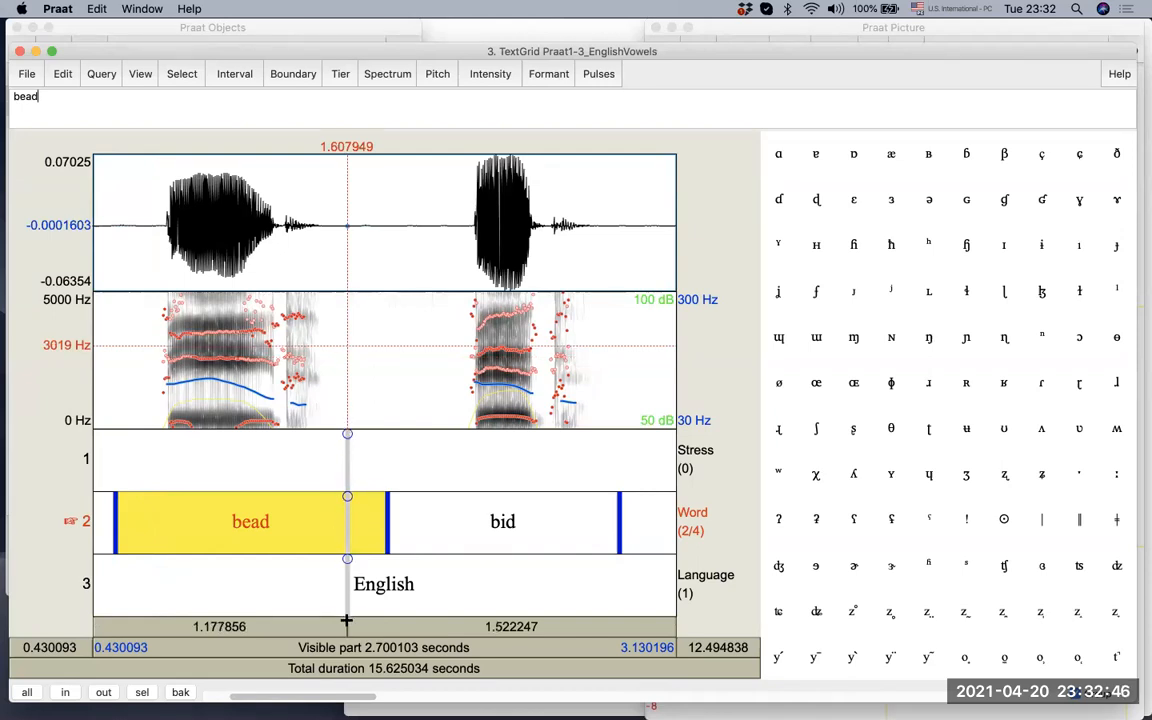
mouse_move(347, 432)
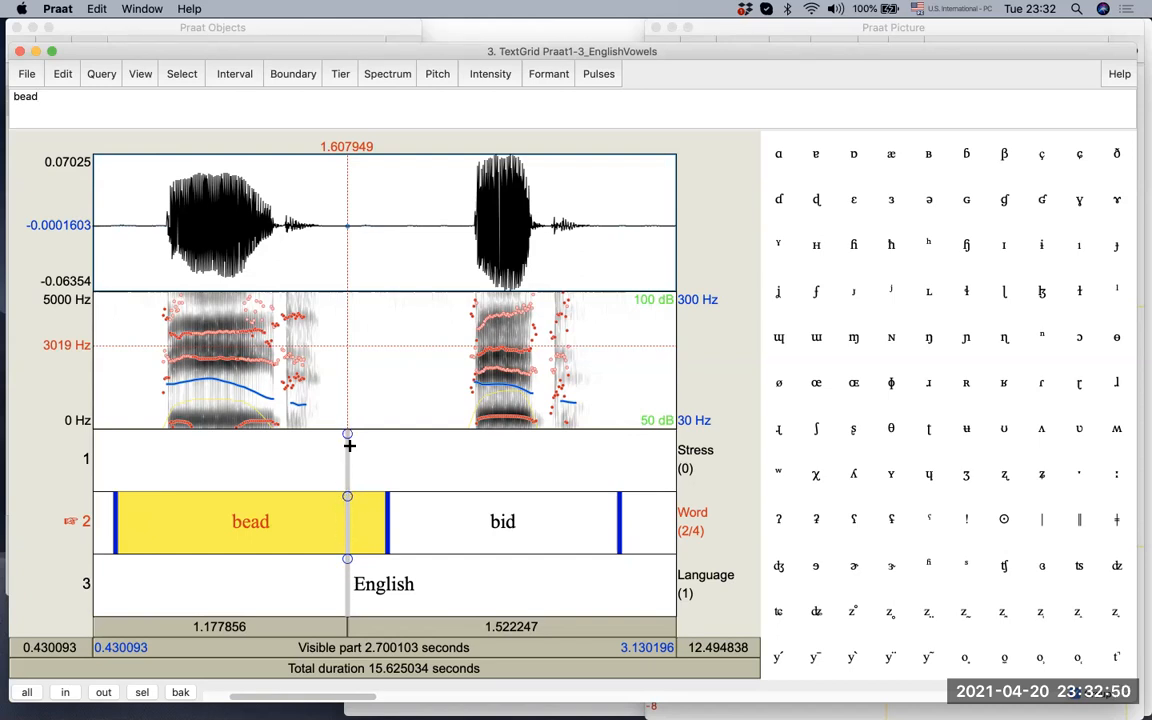
mouse_move(344, 502)
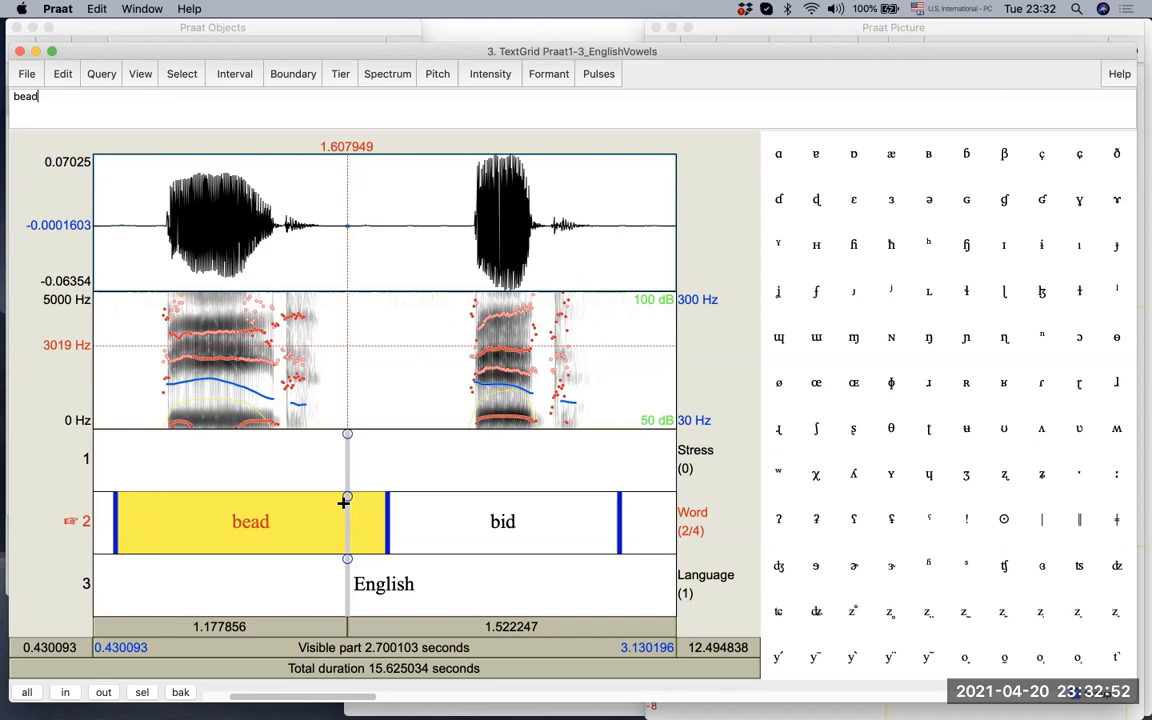
mouse_move(315, 510)
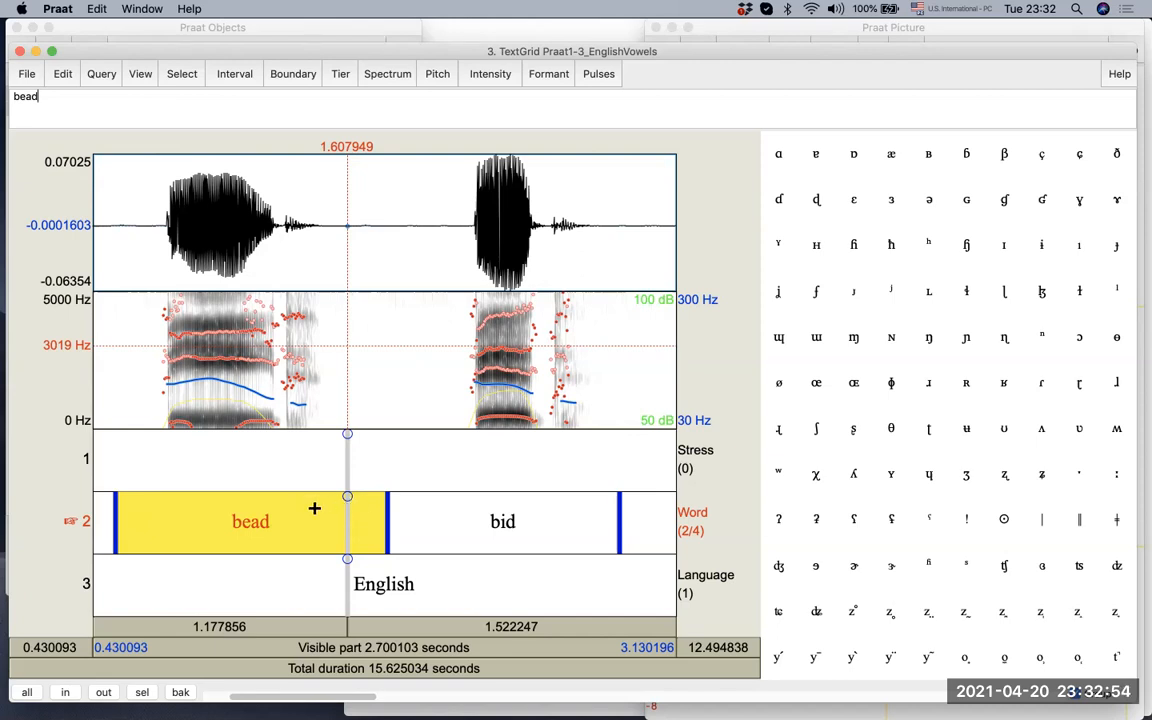
mouse_move(359, 511)
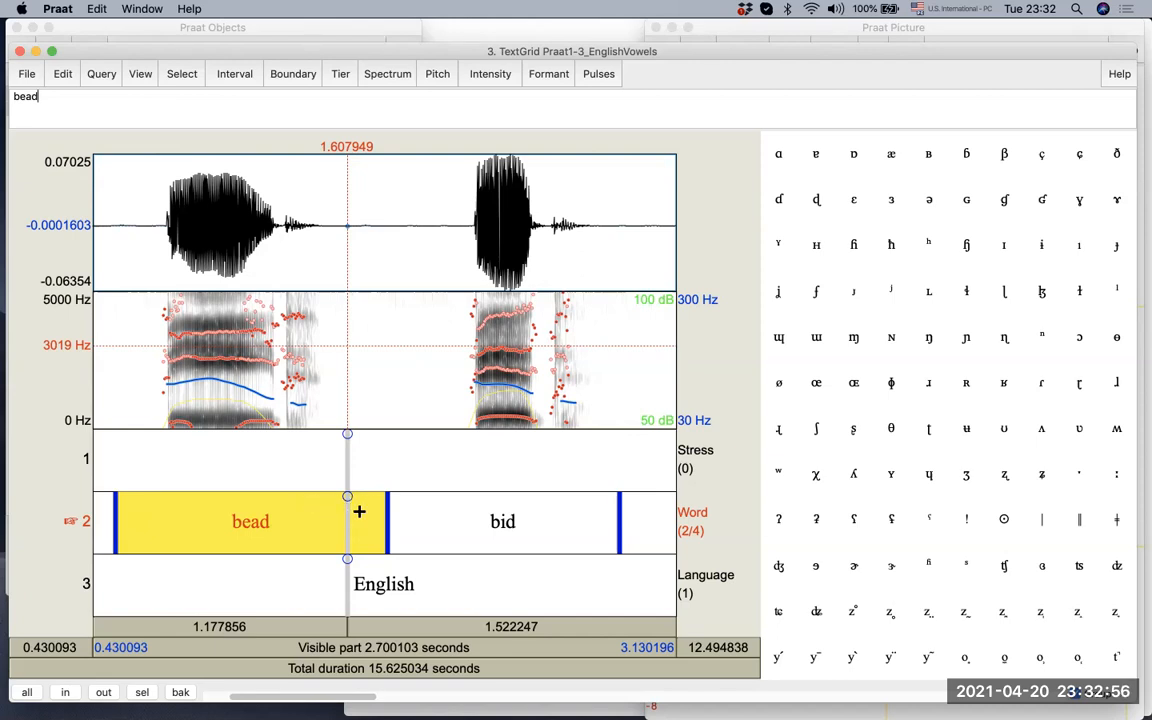
mouse_move(349, 498)
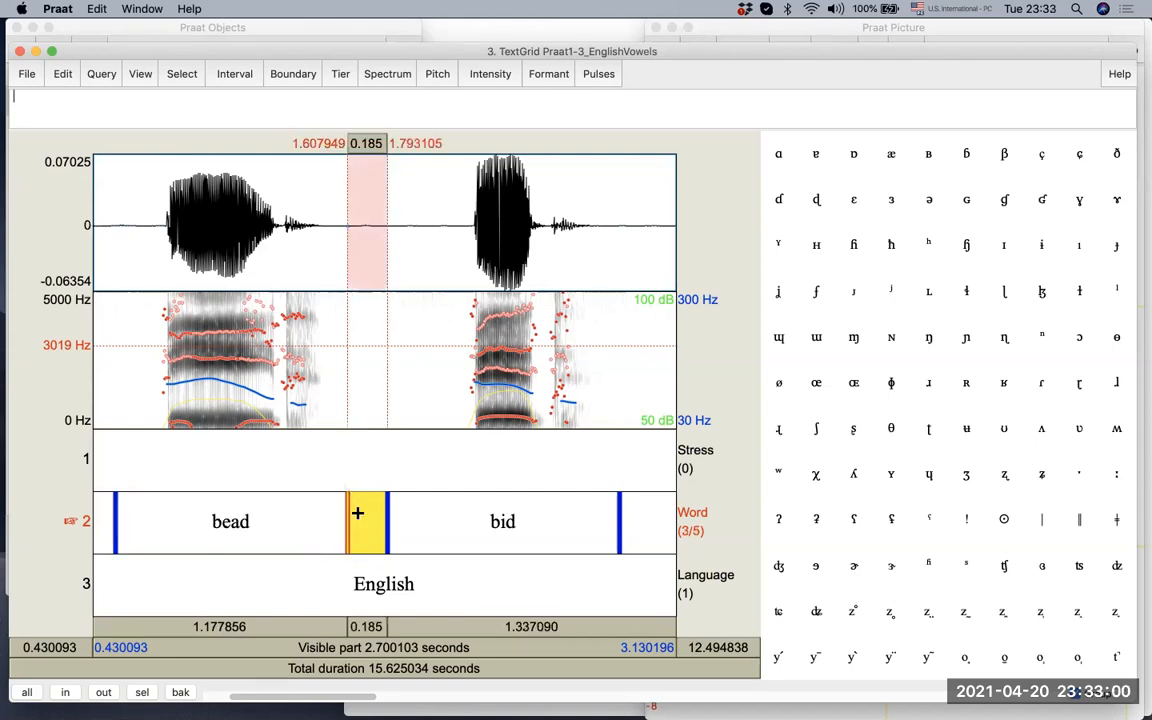
left_click(293, 73)
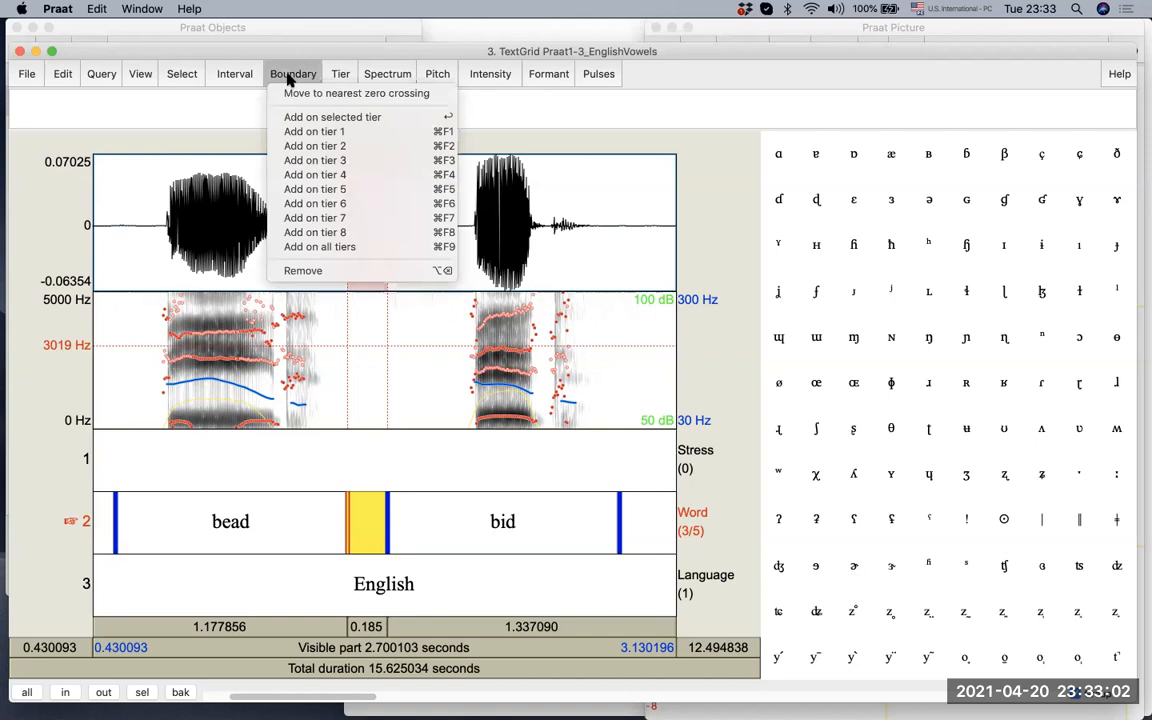
mouse_move(340, 270)
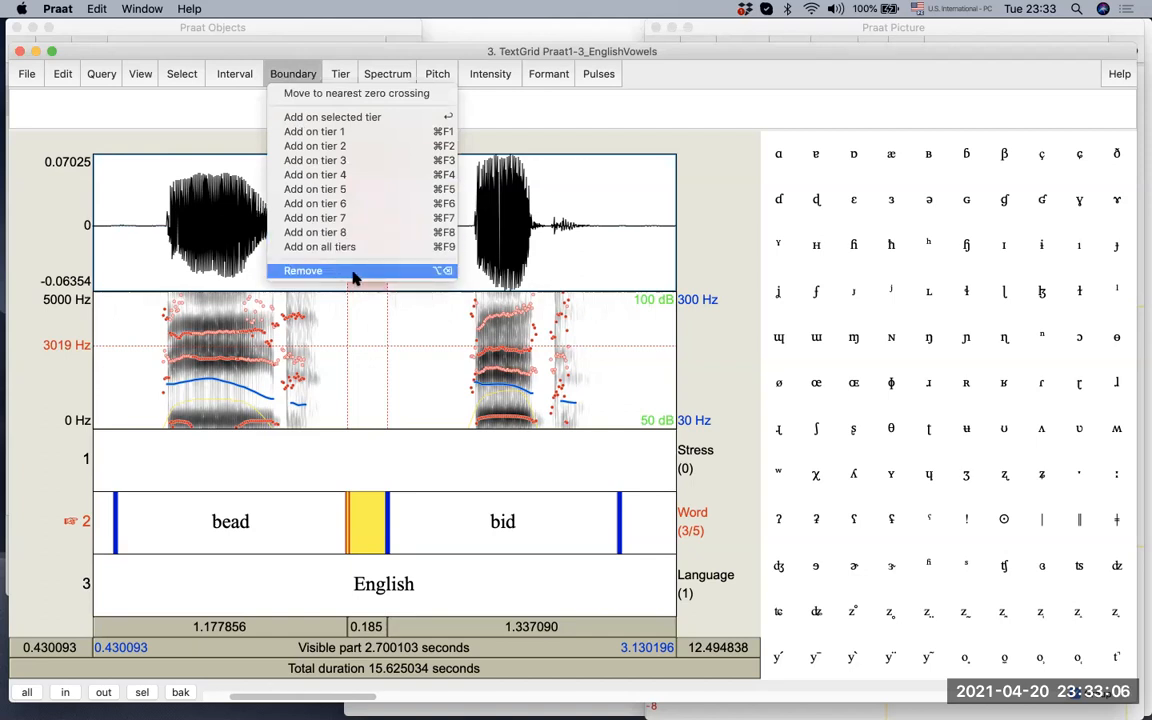
left_click(302, 270)
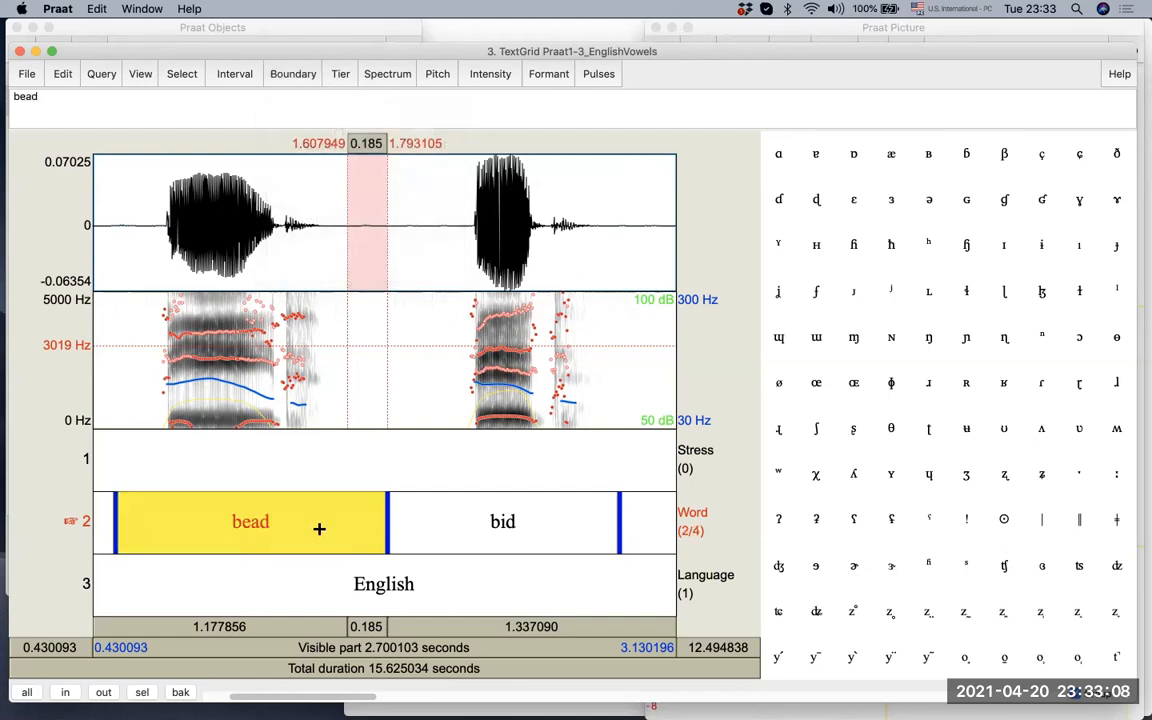
Select the bead and bid intervals to check their spans
left_click_drag(350, 225, 115, 225)
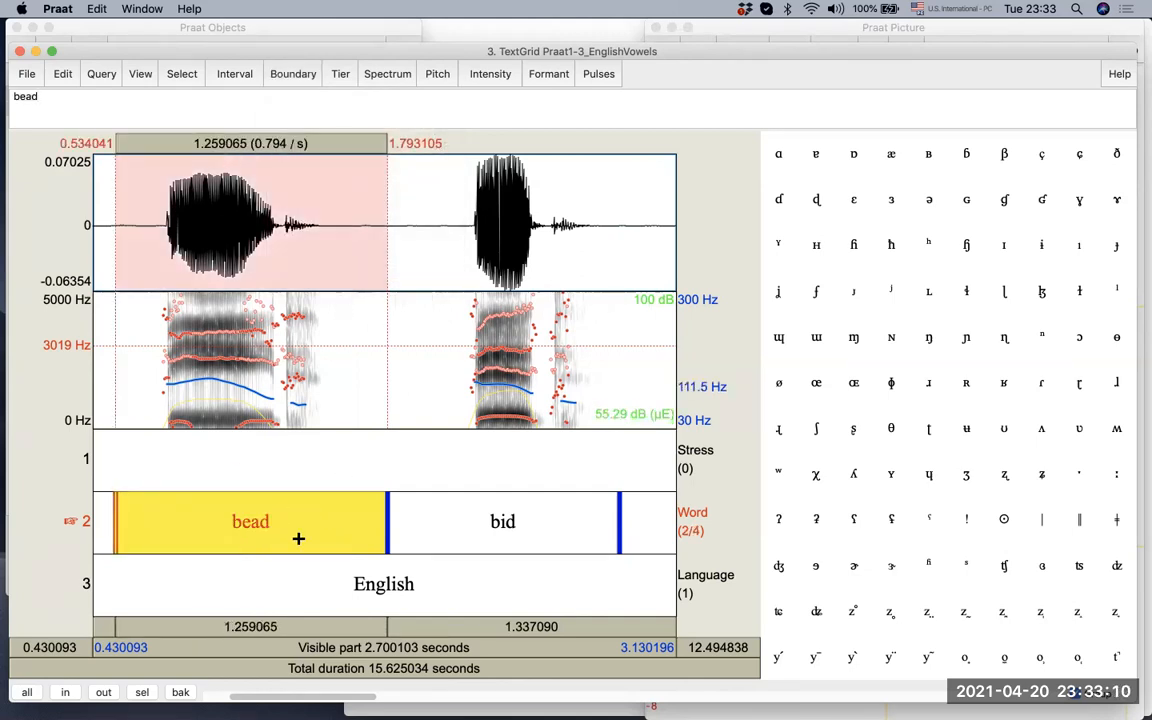
left_click(502, 521)
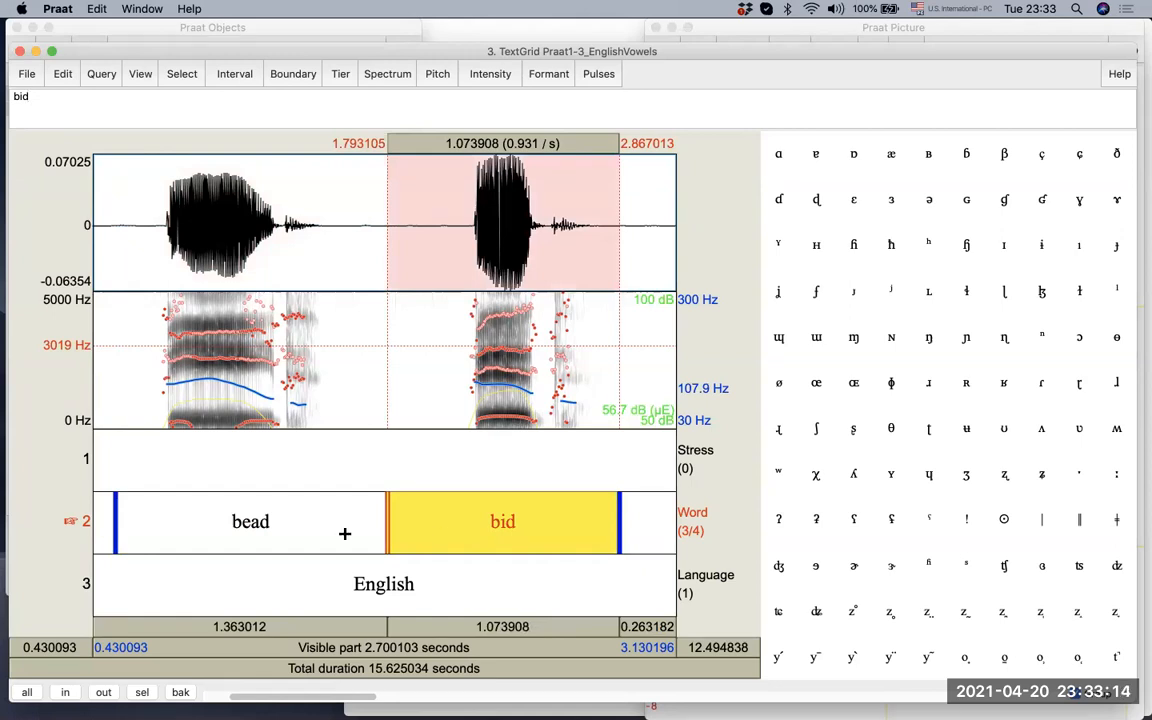
left_click(250, 521)
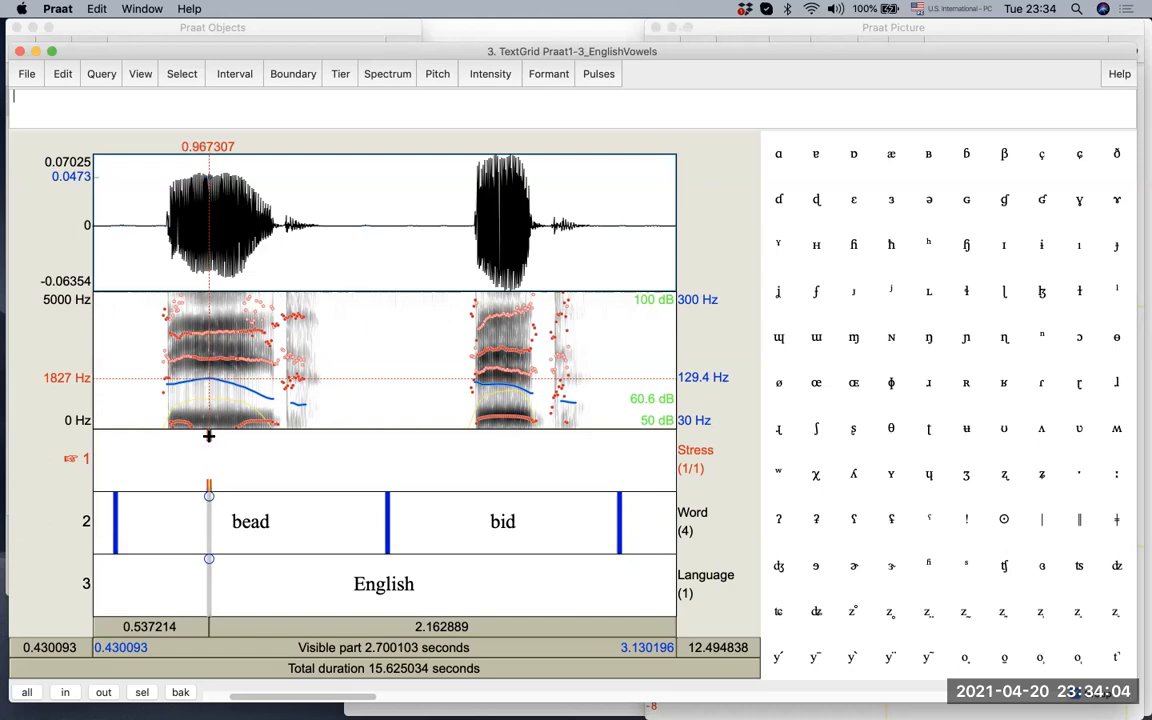
Type the label 'Stress' for the Stress tier point at 0.967 s
type("H")
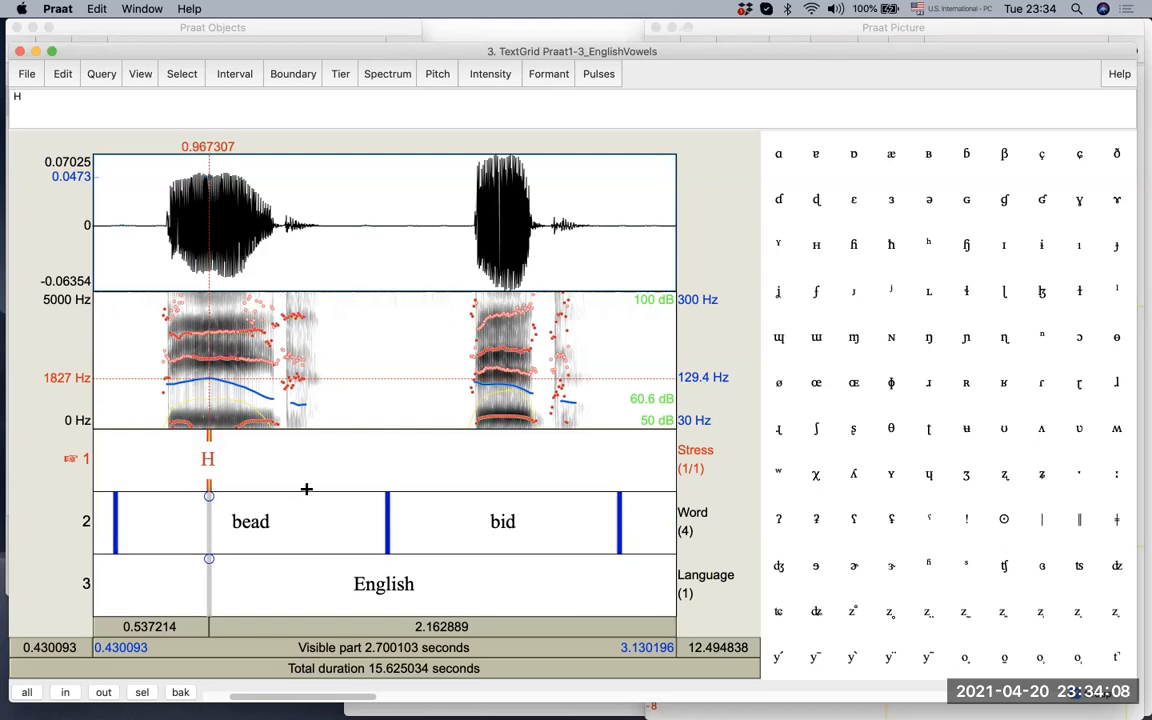
type("i")
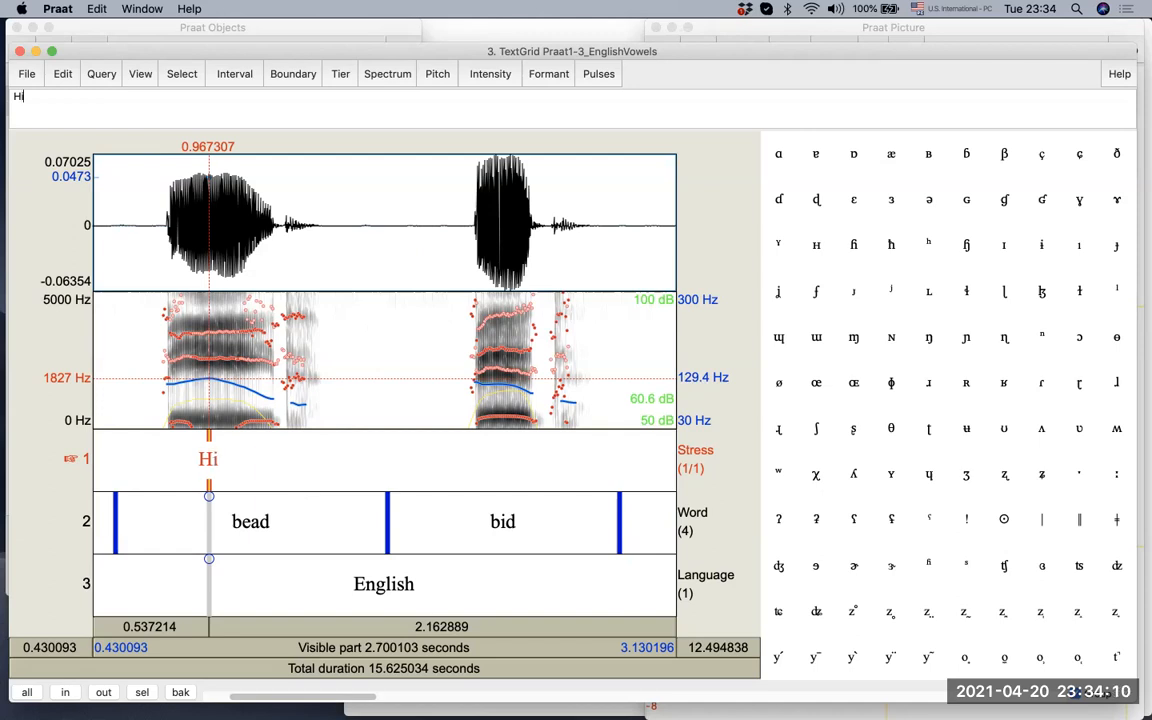
type("g")
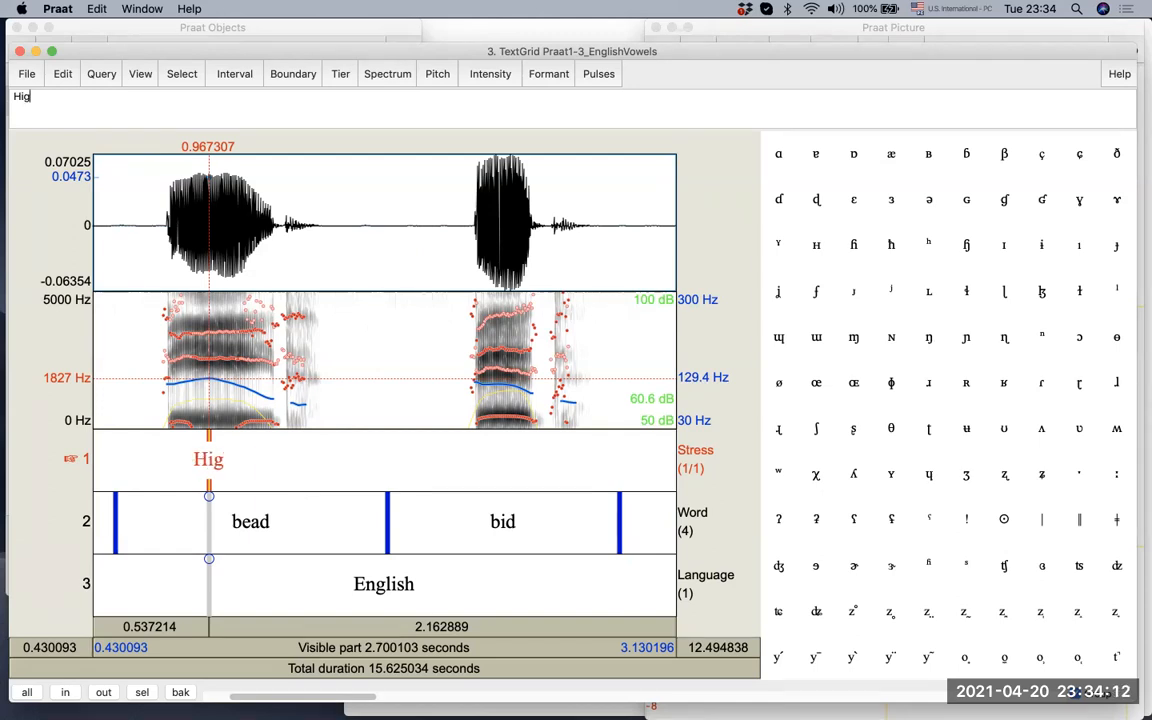
type("Stre")
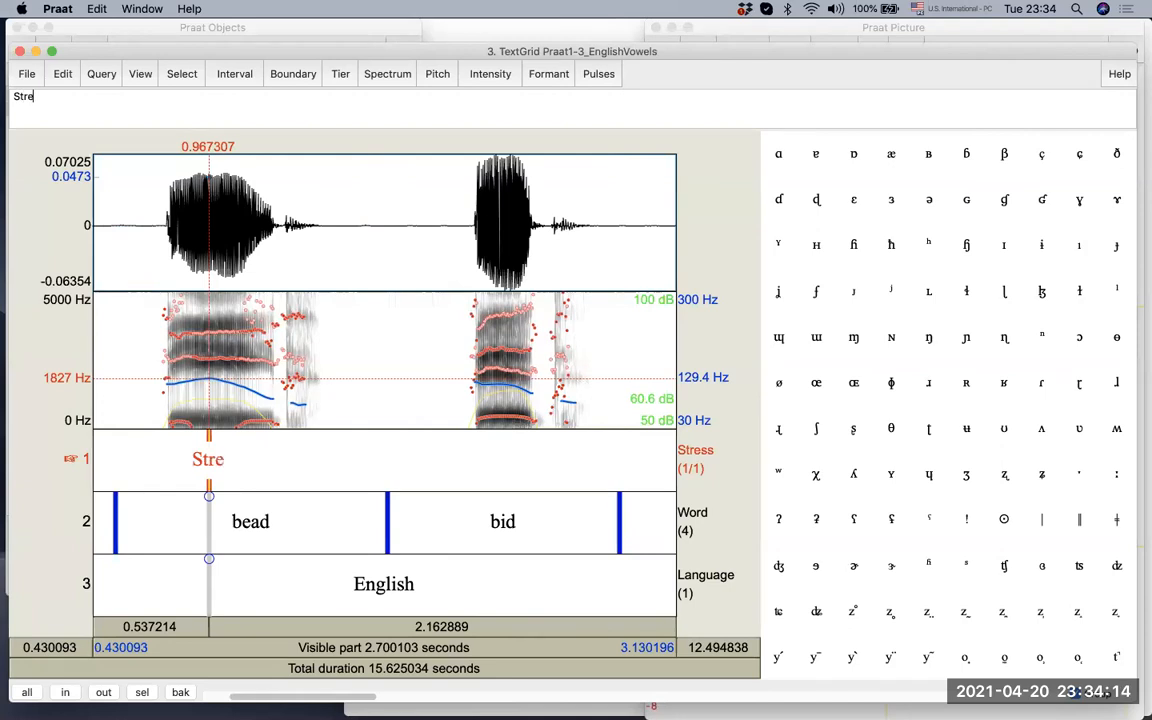
type("ss")
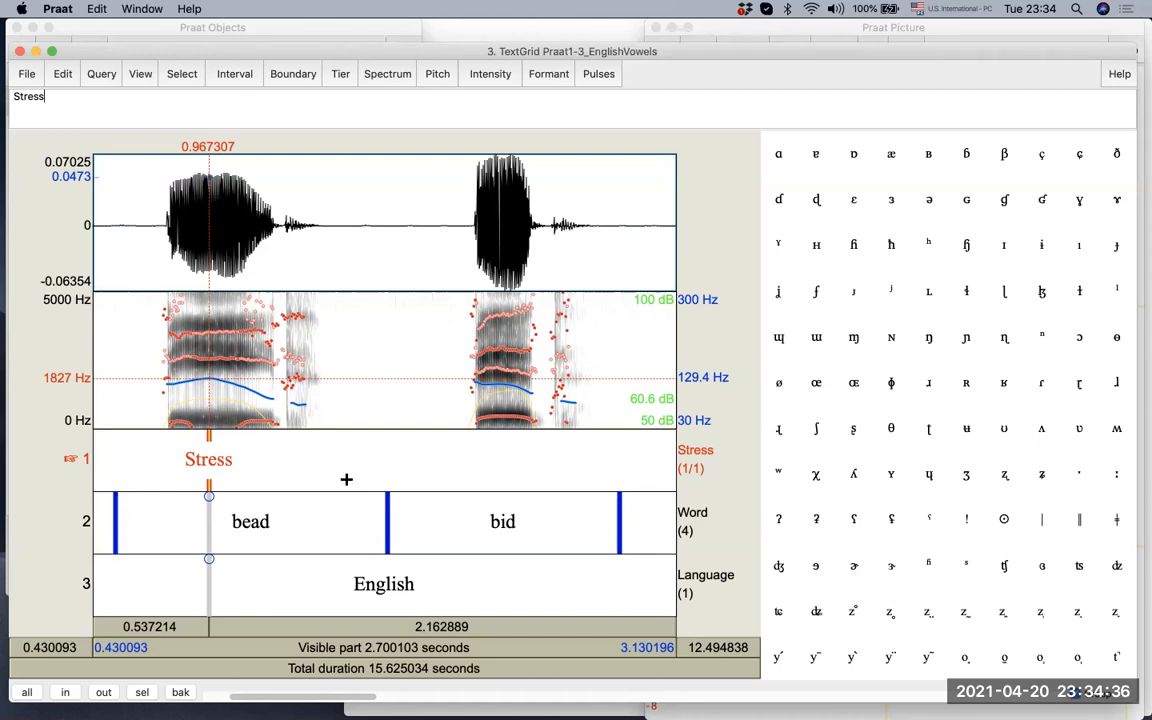
mouse_move(231, 546)
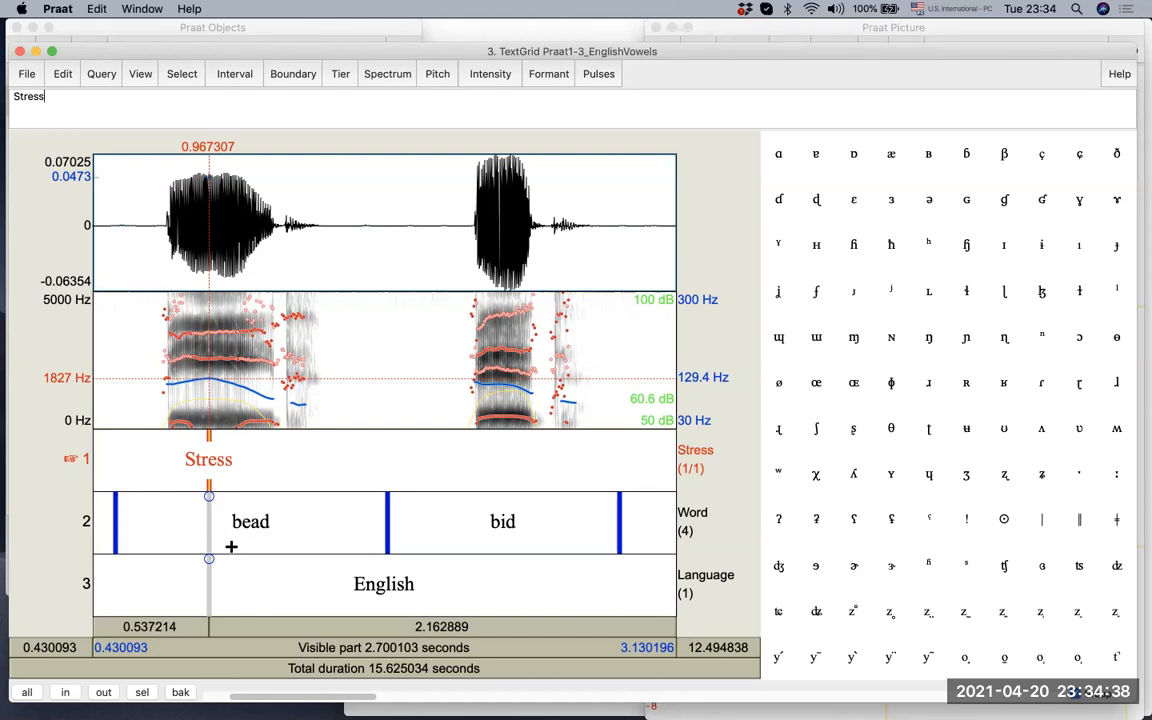